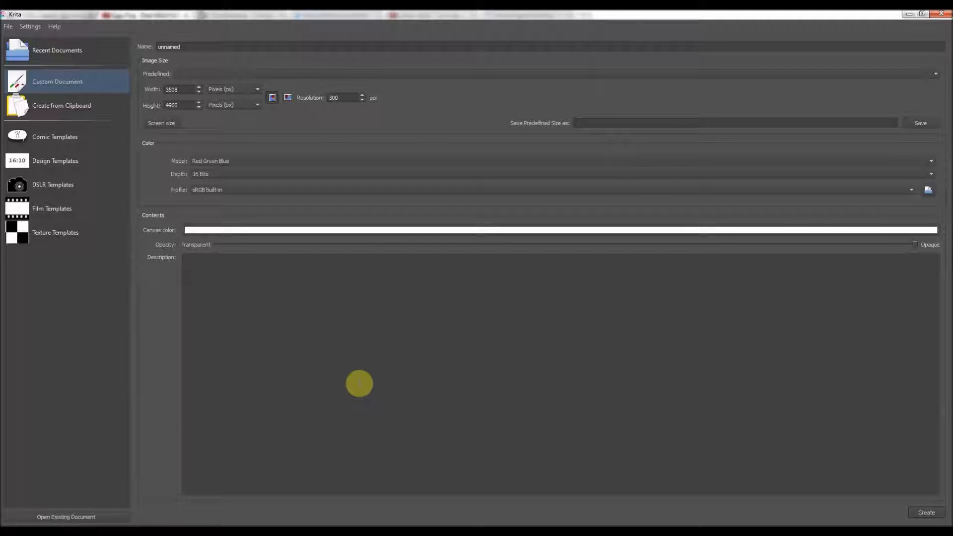
mouse_move(293, 378)
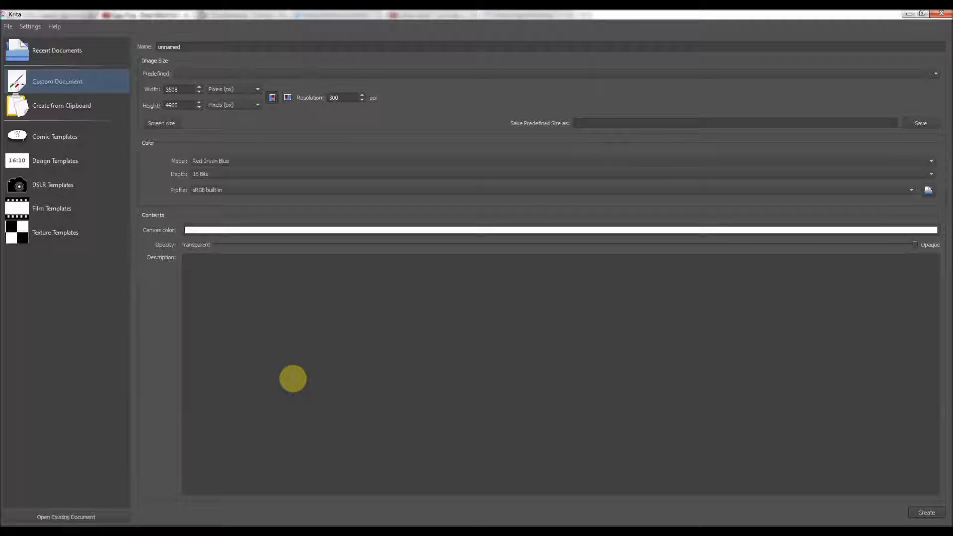
mouse_move(129, 197)
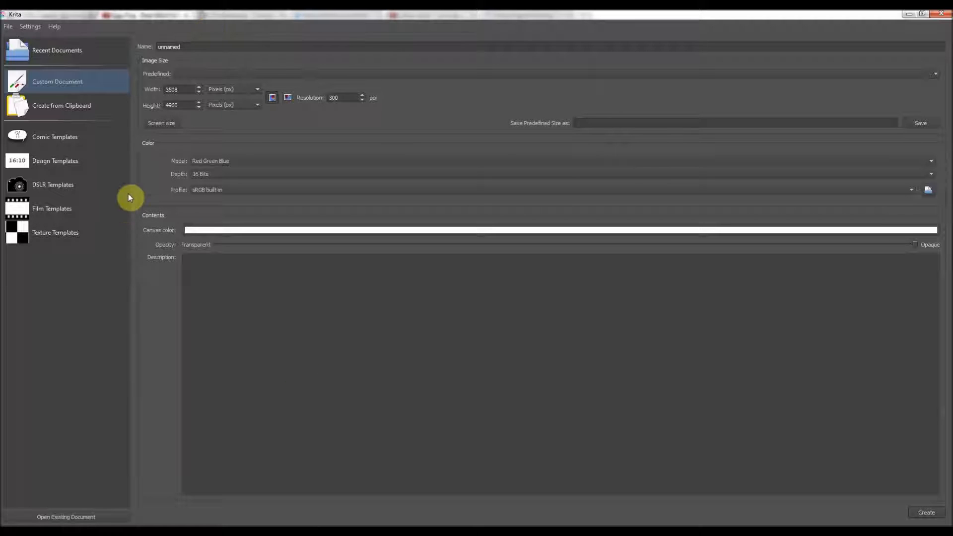
mouse_move(265, 493)
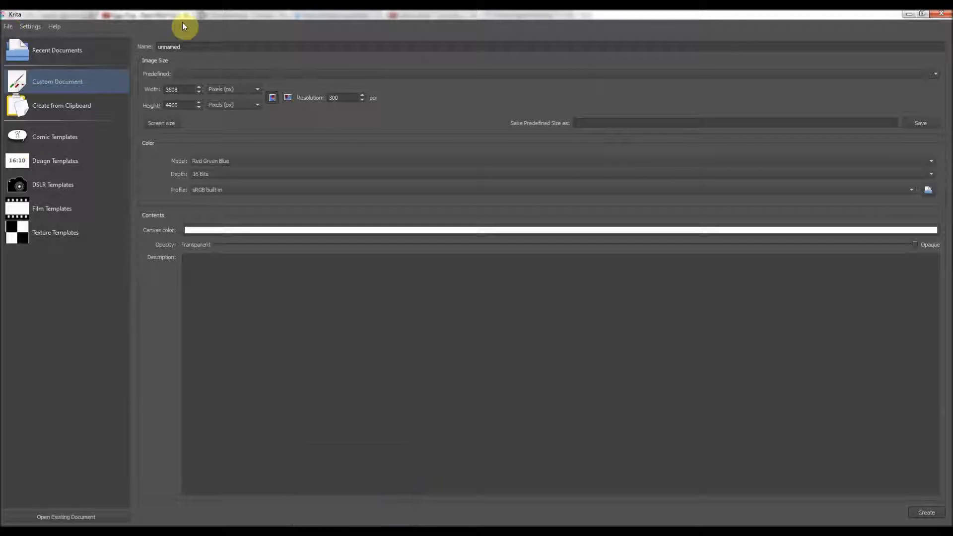
mouse_move(145, 115)
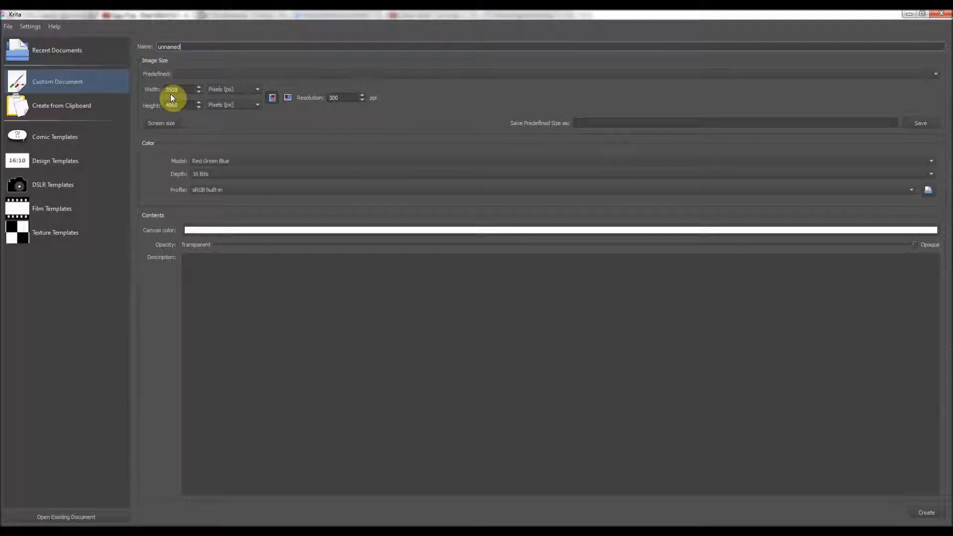
mouse_move(179, 159)
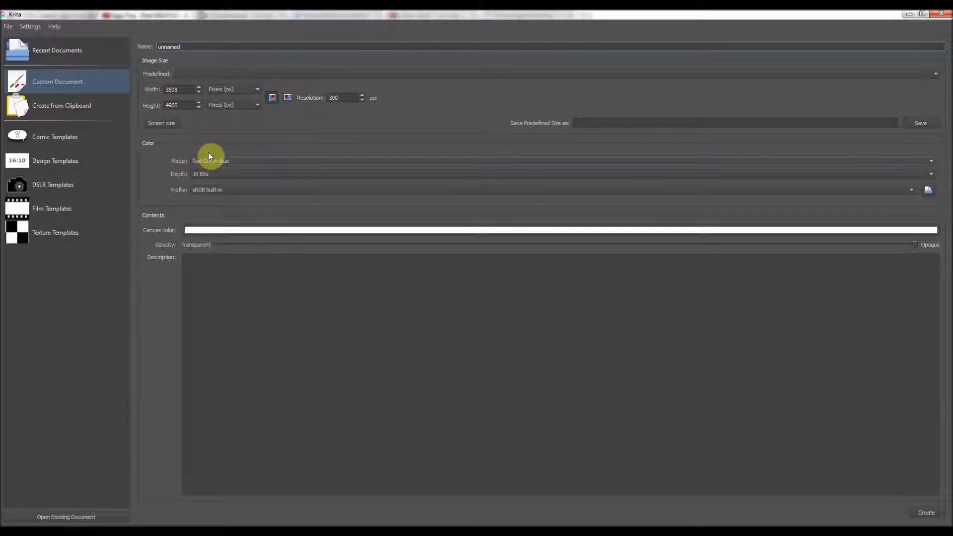
mouse_move(925, 512)
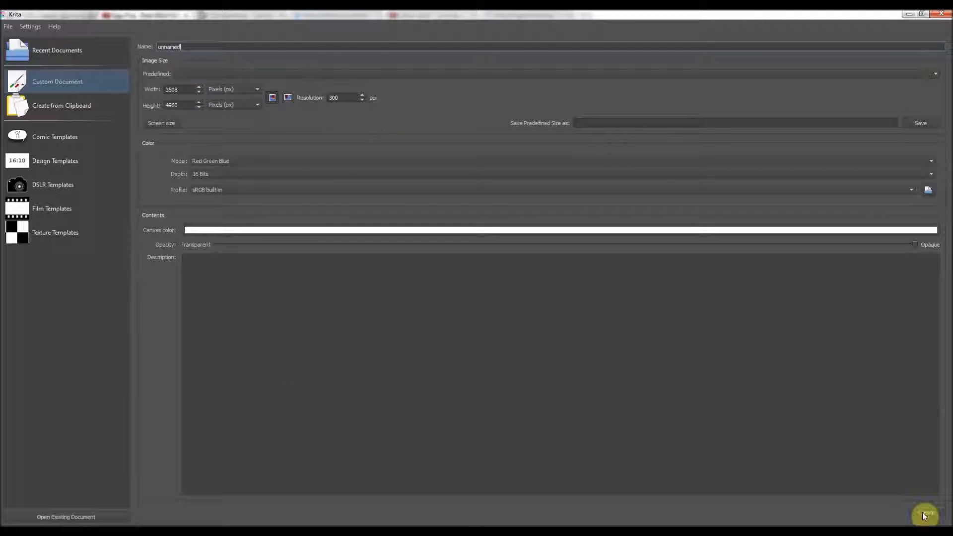
mouse_move(307, 360)
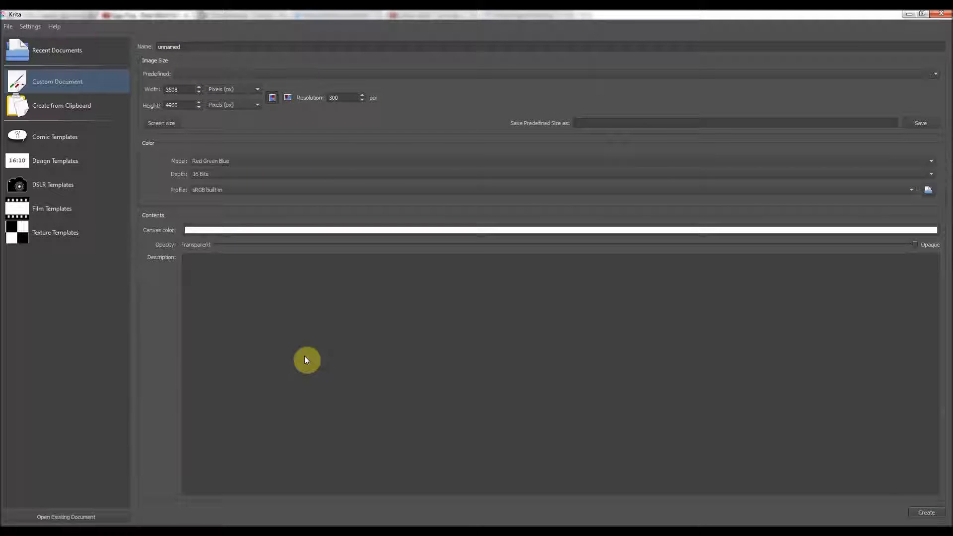
Create the blank 3508 × 4960 portrait document and add empty layers above the background.
click(924, 512)
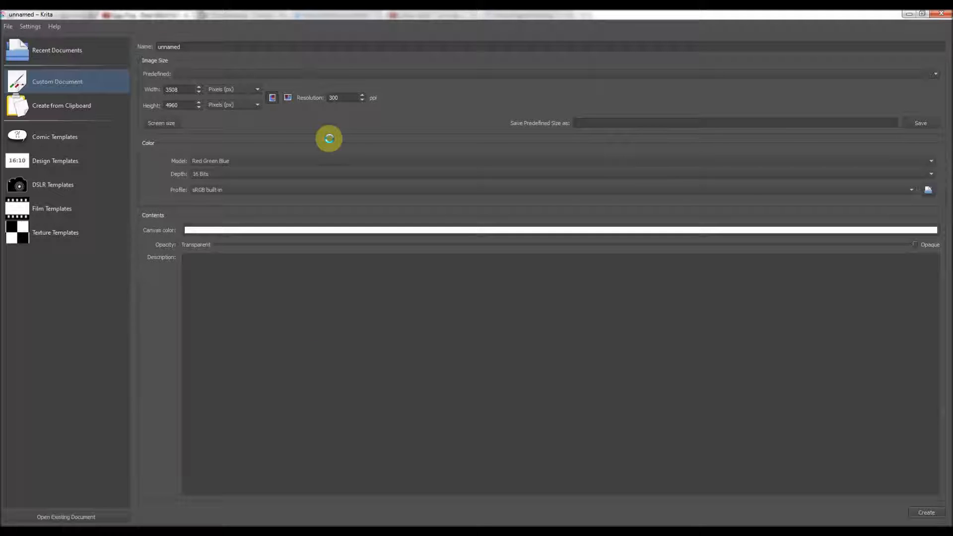
click(925, 512)
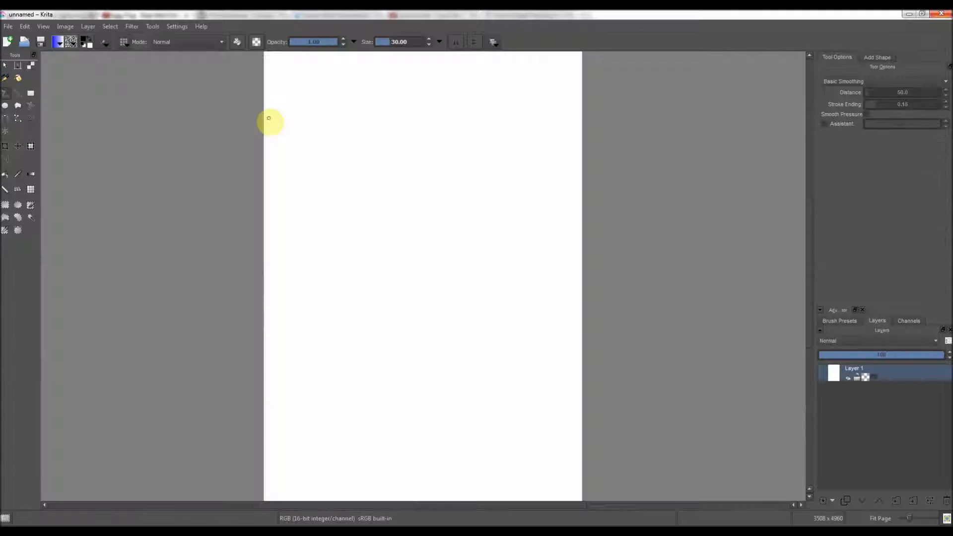
mouse_move(833, 515)
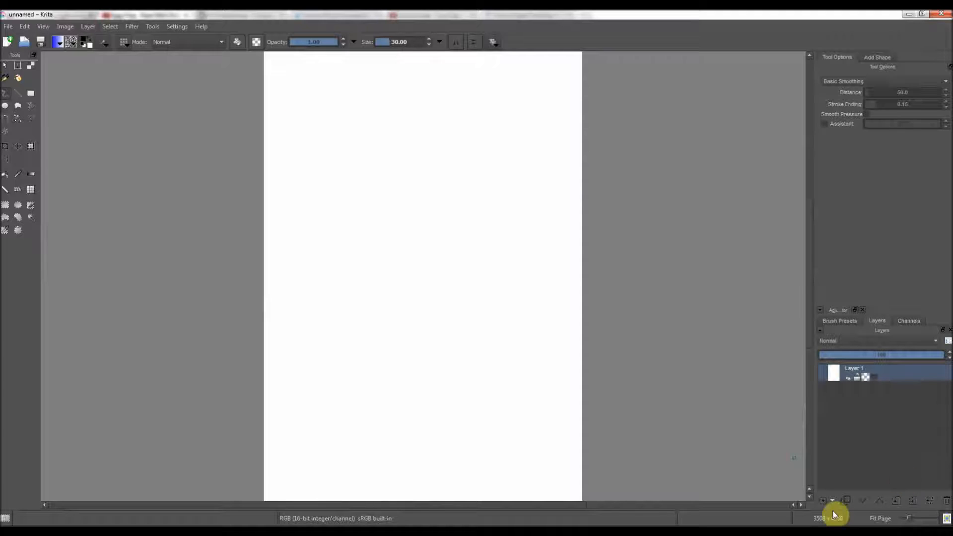
click(823, 500)
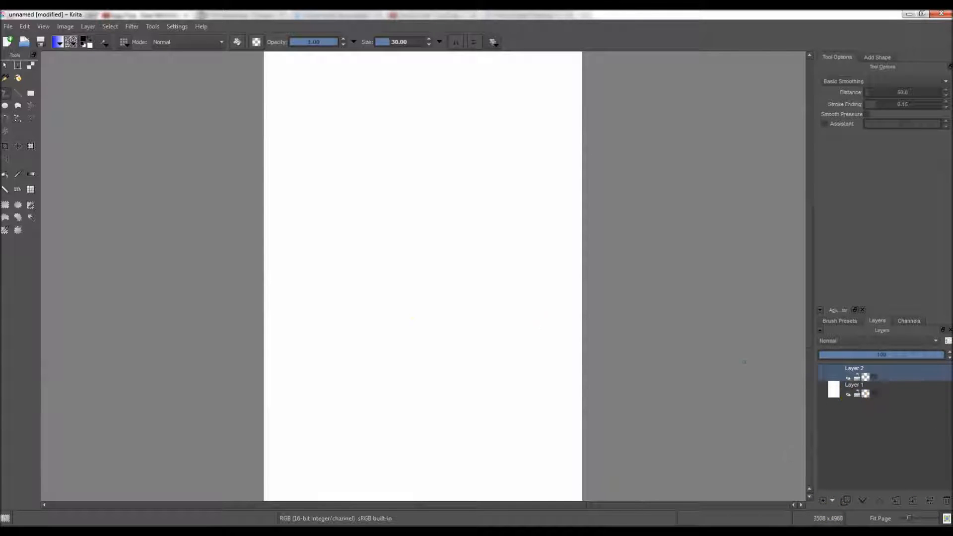
click(820, 500)
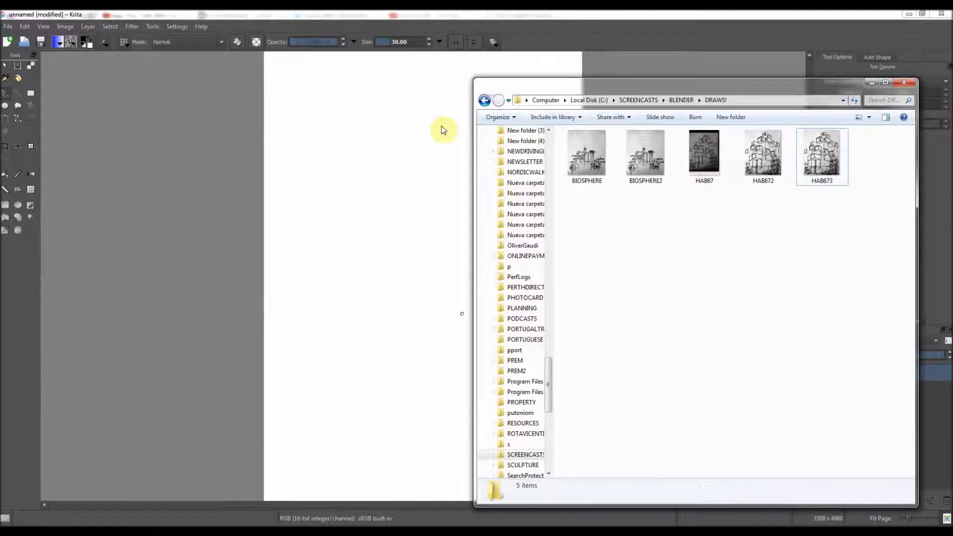
Insert HABITAT67.png from the FINAL renders folder as its own layer.
click(484, 99)
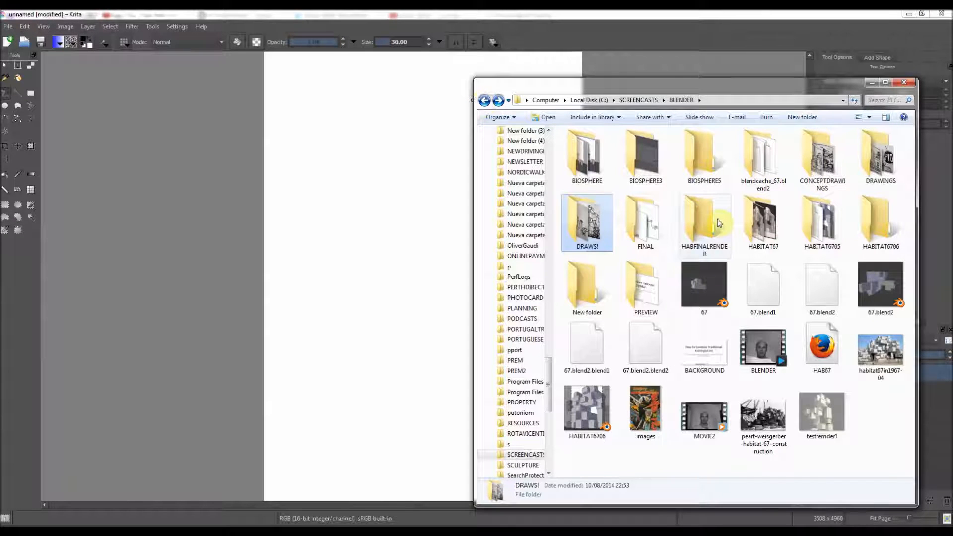
double_click(645, 222)
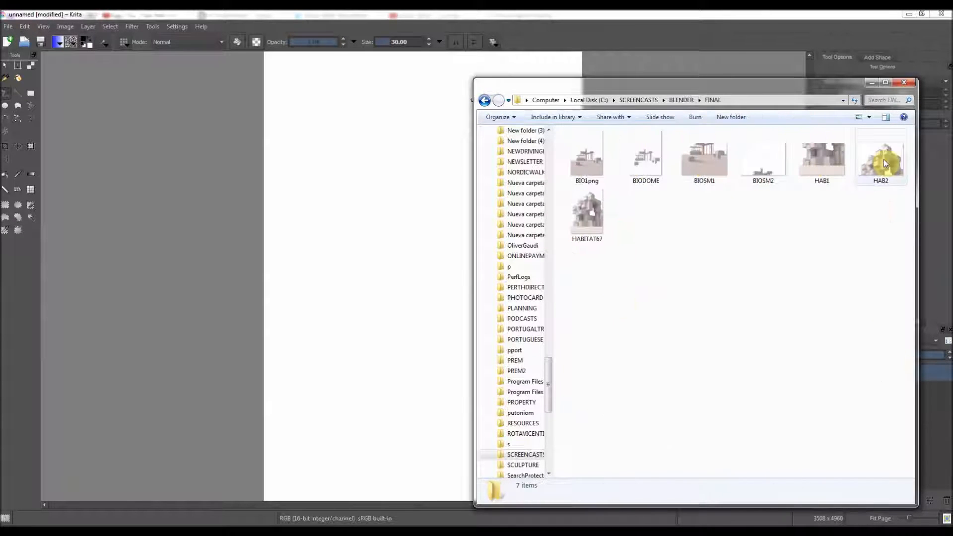
click(587, 213)
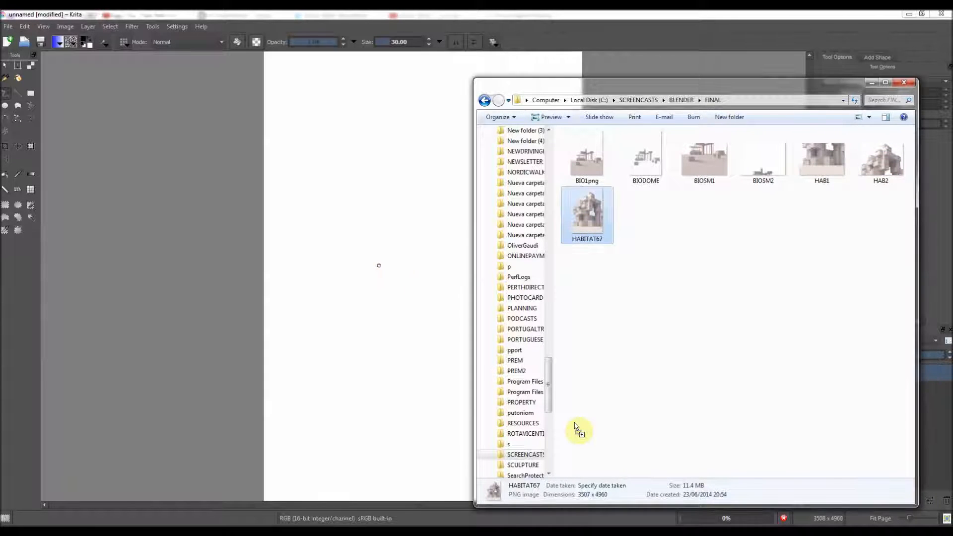
double_click(587, 213)
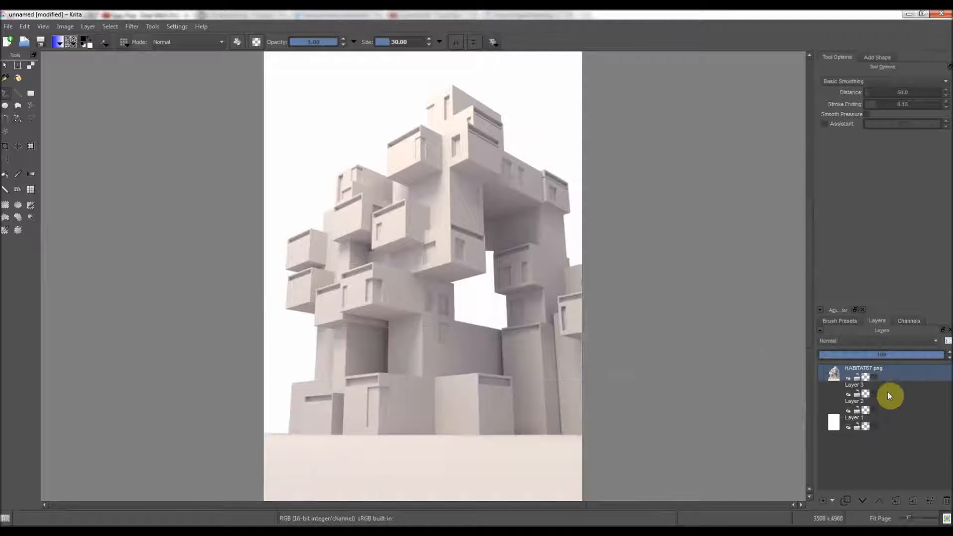
click(855, 384)
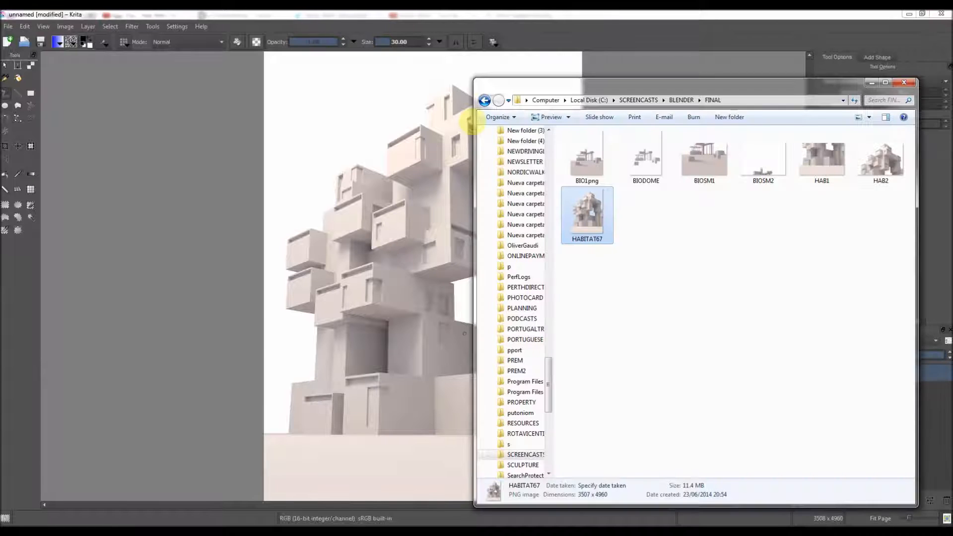
Insert the HAB673 sketch from DRAWS! as a new layer above the render.
click(484, 100)
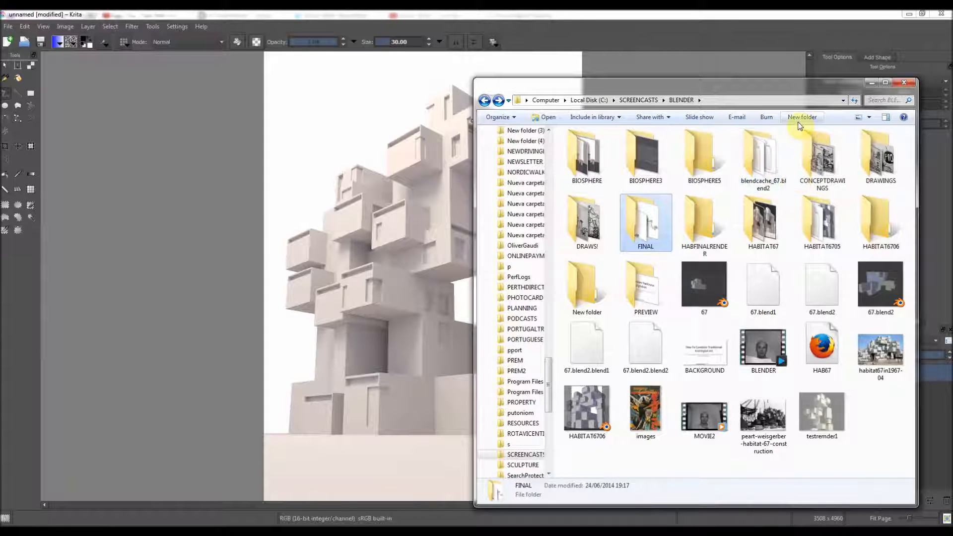
double_click(586, 217)
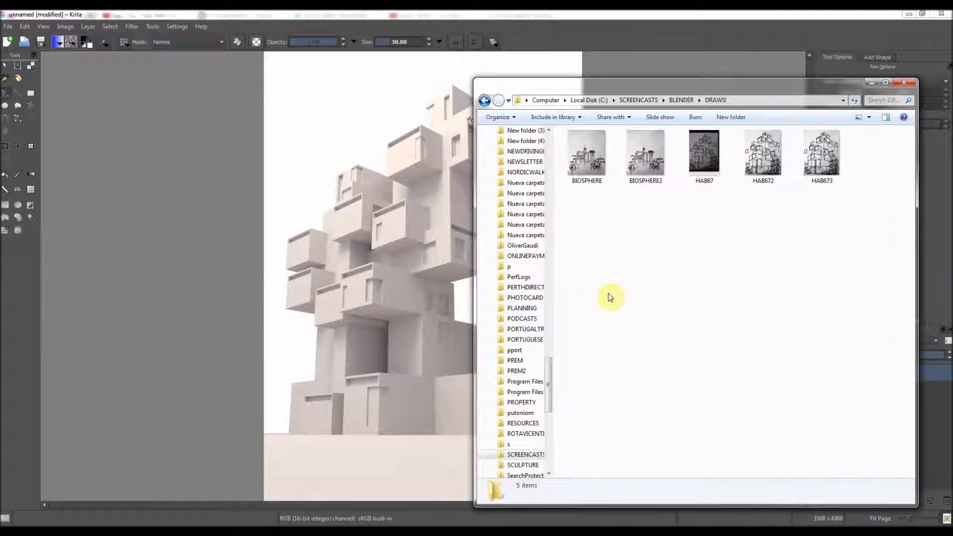
click(821, 154)
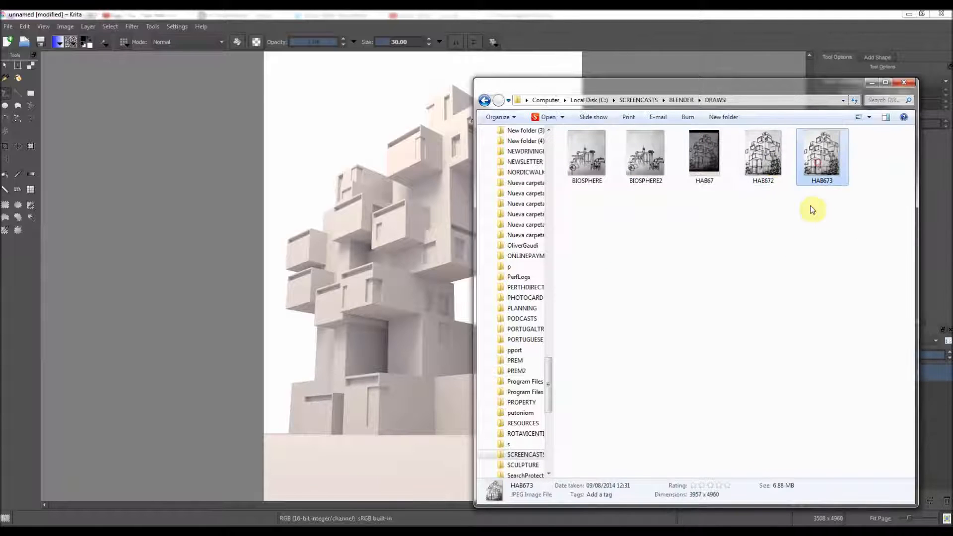
mouse_move(822, 154)
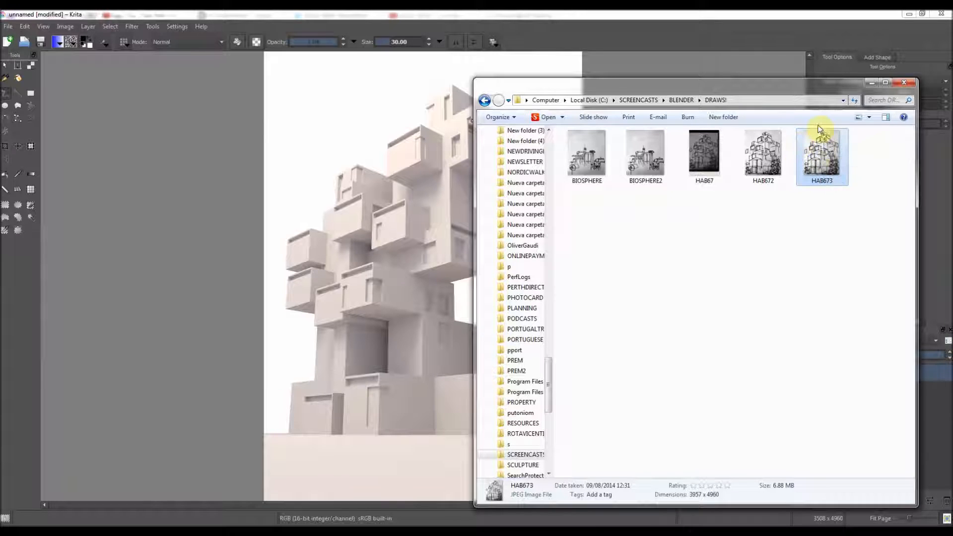
mouse_move(822, 149)
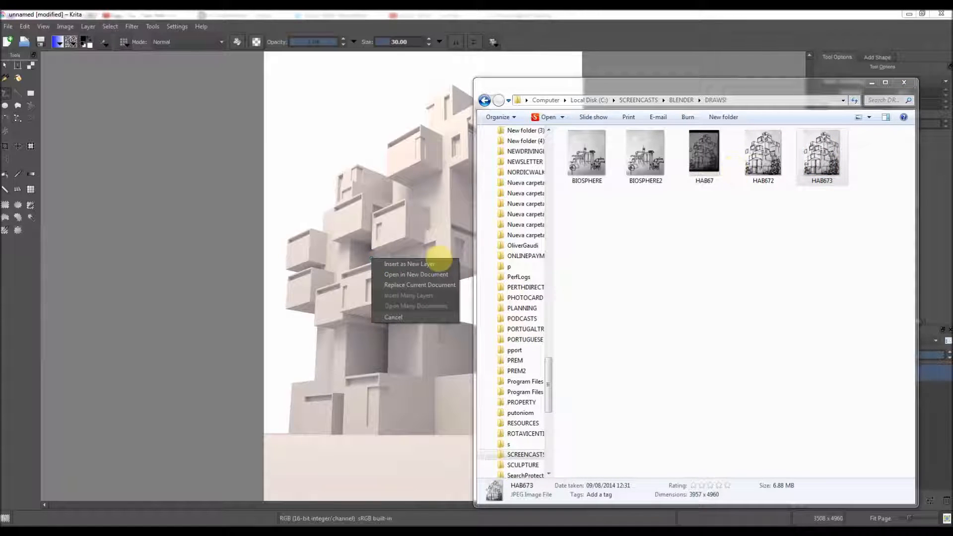
click(415, 274)
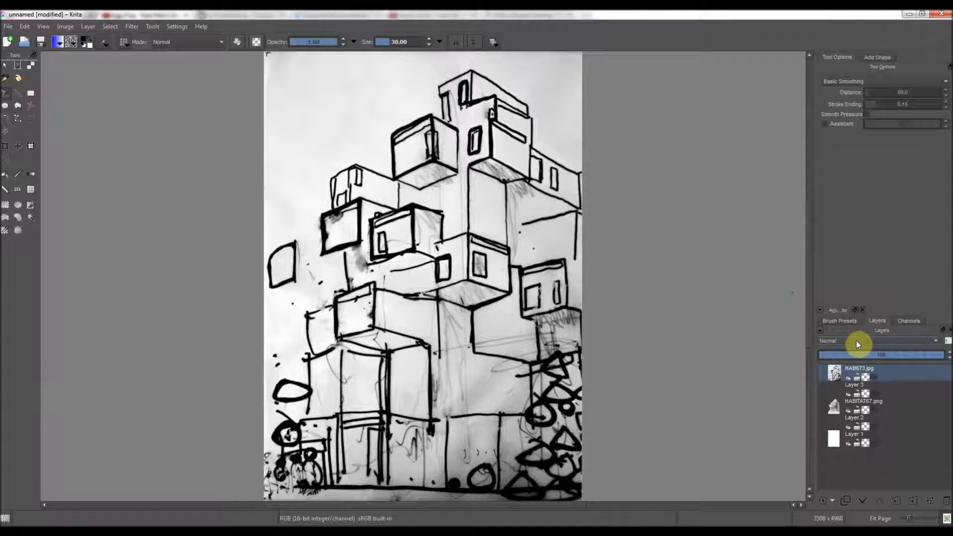
Set the HAB673 sketch layer's blending mode to Multiply and pick the Move tool.
click(878, 341)
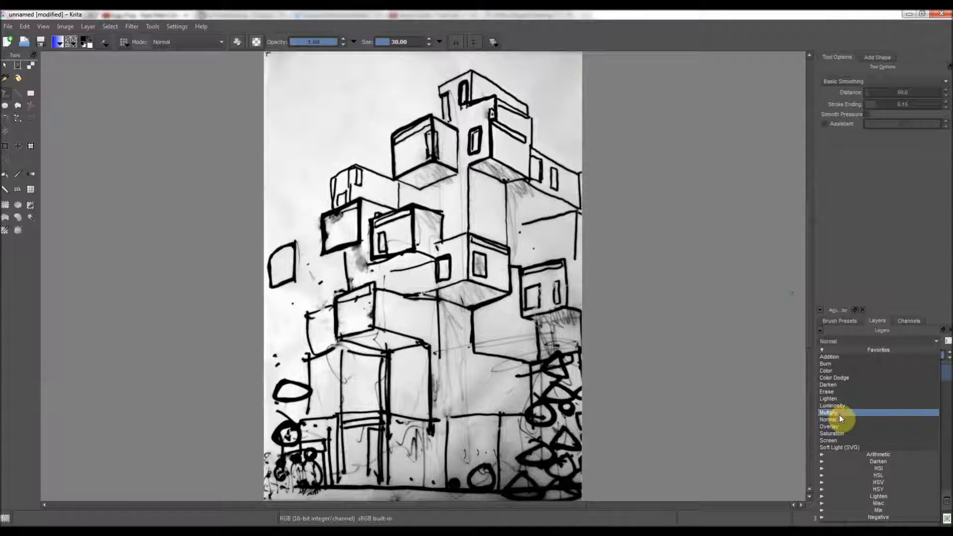
click(829, 412)
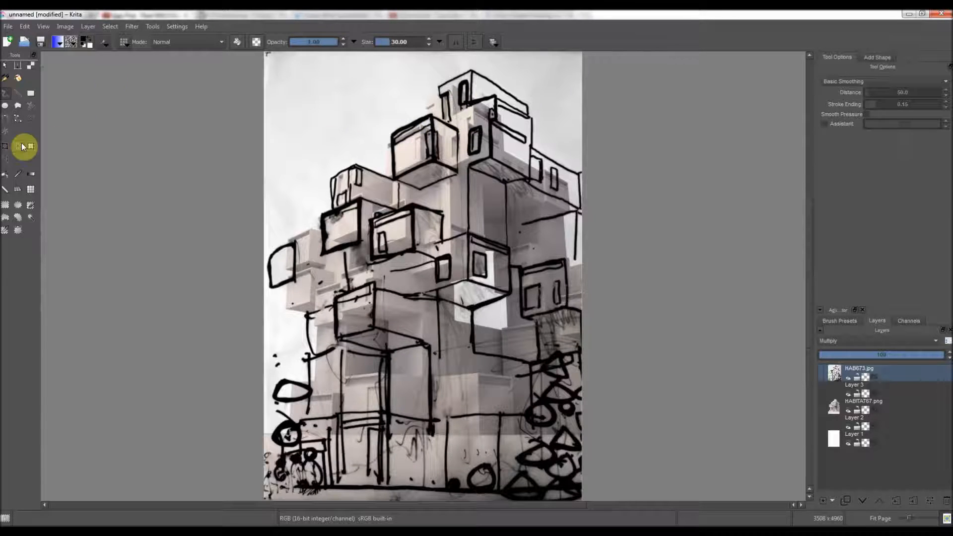
click(18, 146)
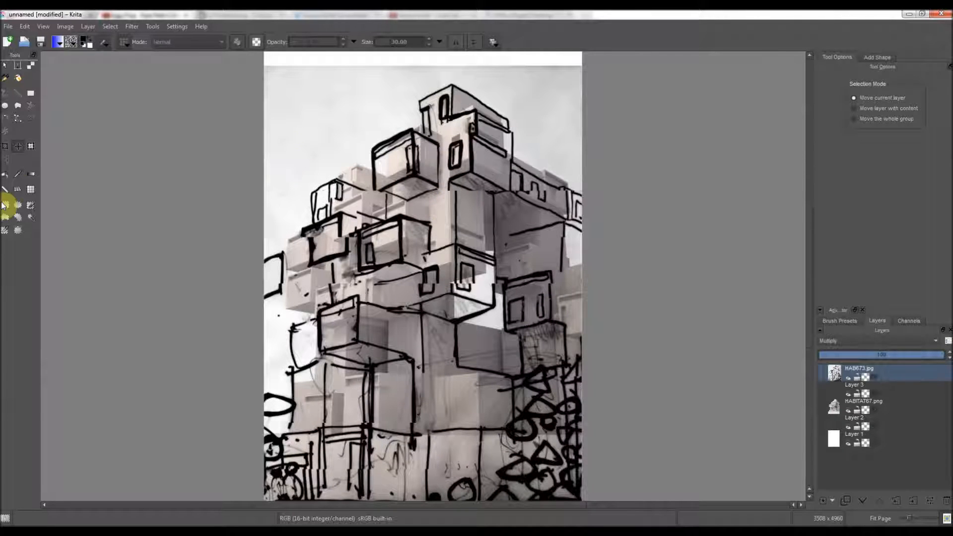
Reposition the HAB673 sketch to match the building, then select Layer 3.
click(31, 146)
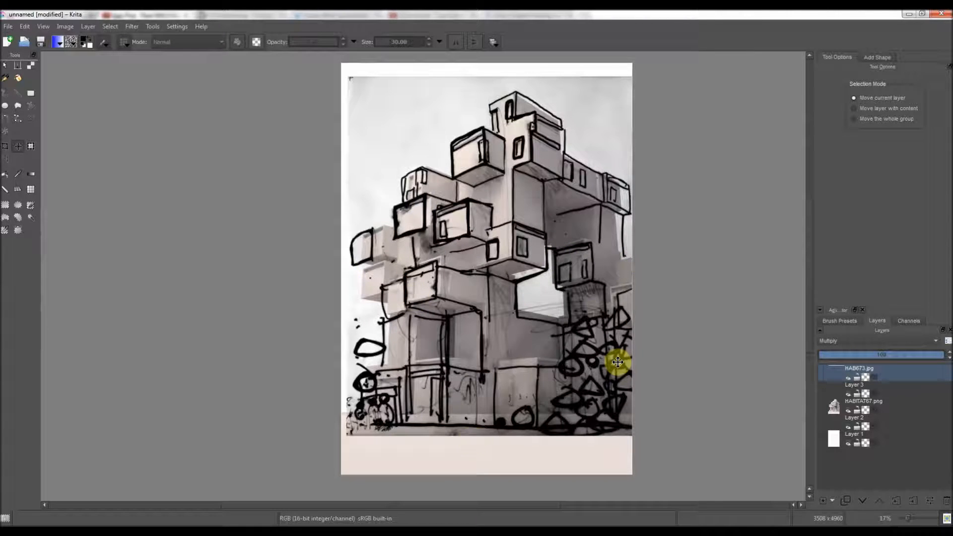
click(857, 385)
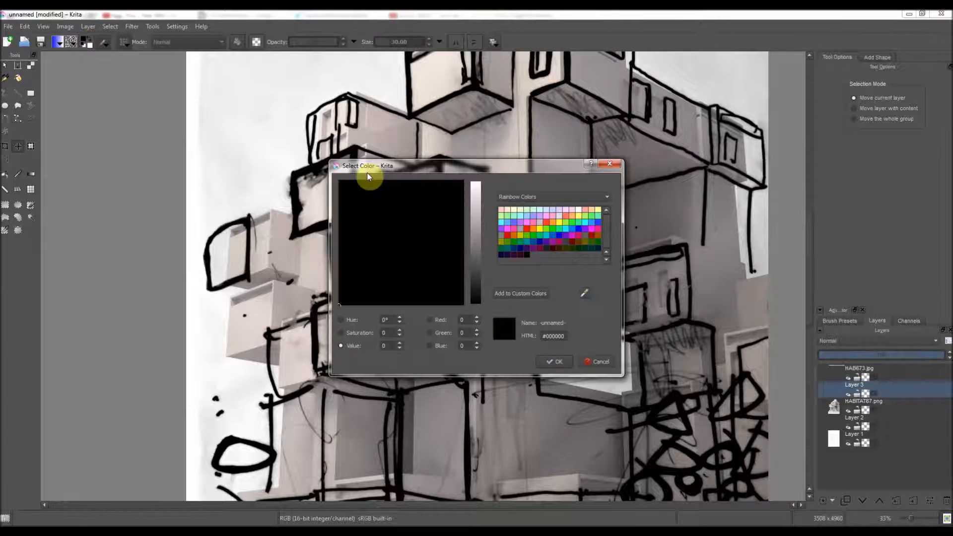
Choose a warm ochre orange (about #D39D46) from the colour spectrum as the painting colour.
click(605, 197)
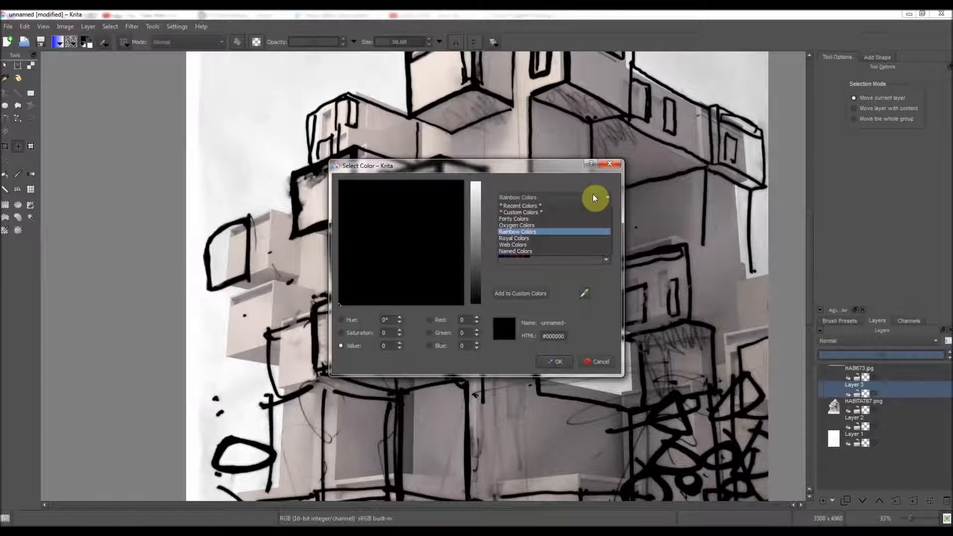
click(515, 237)
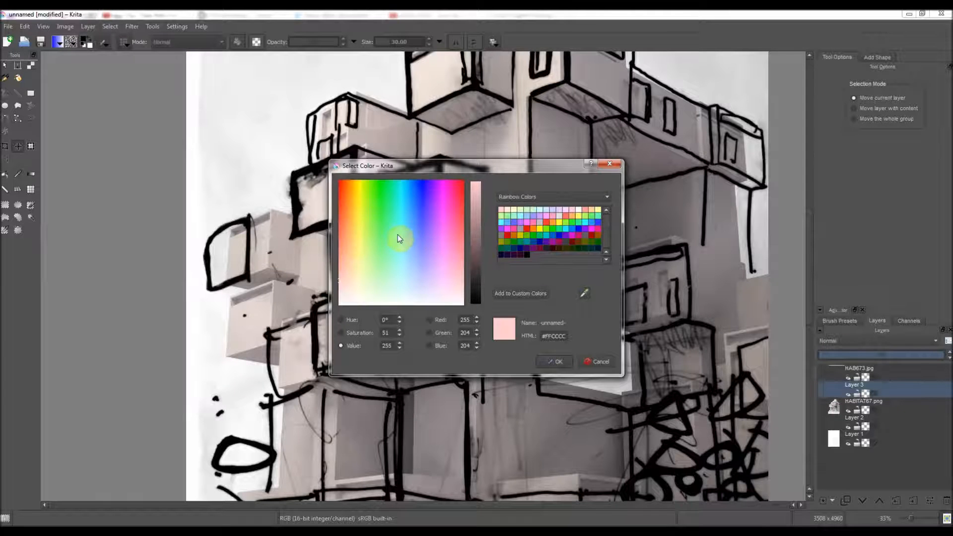
mouse_move(428, 216)
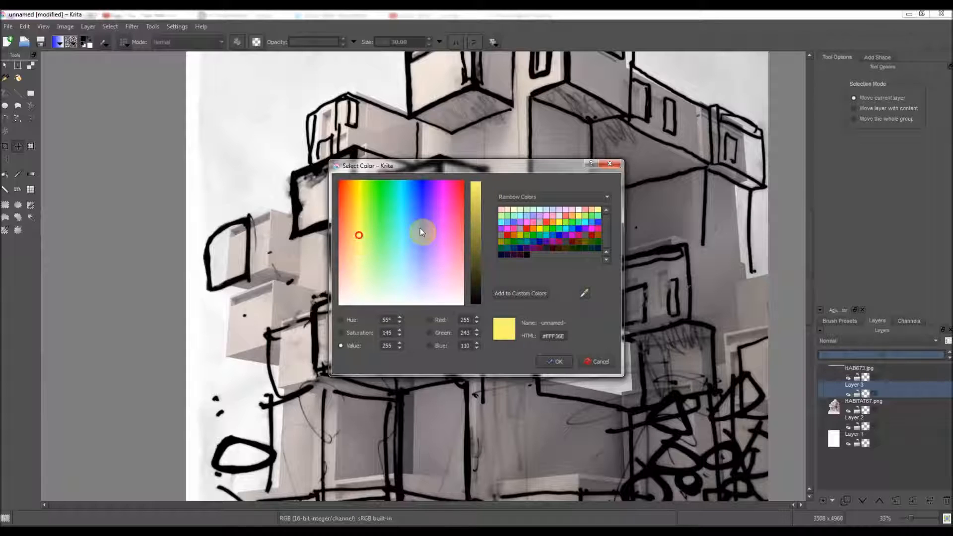
click(358, 235)
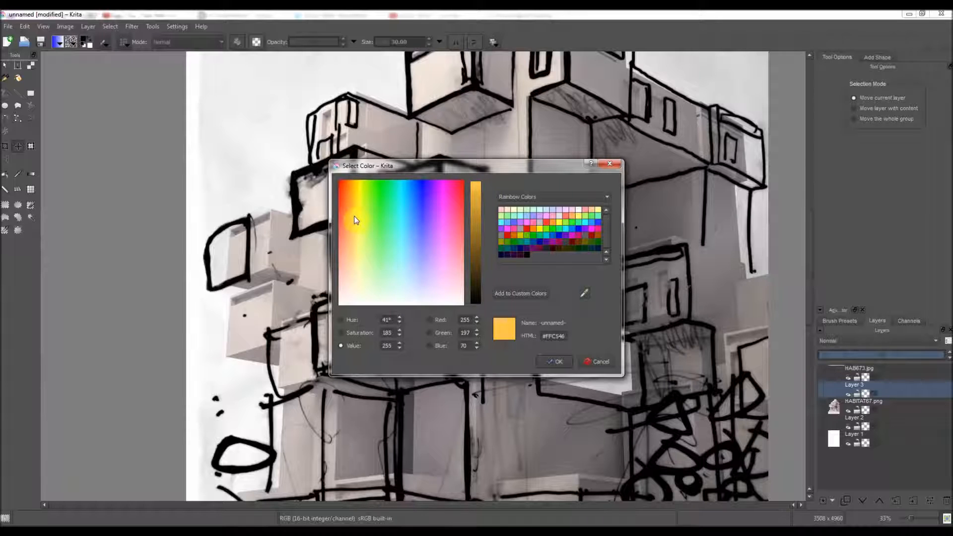
click(358, 222)
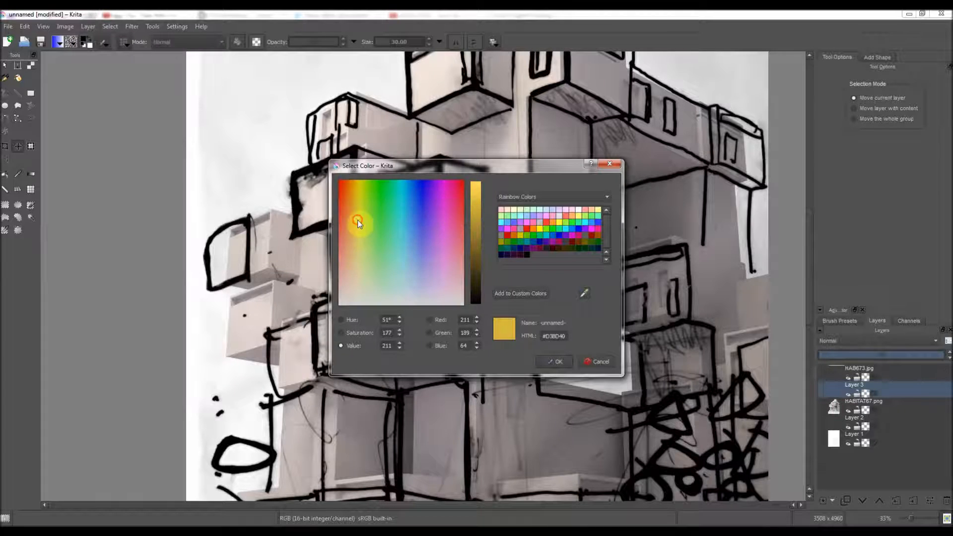
click(357, 221)
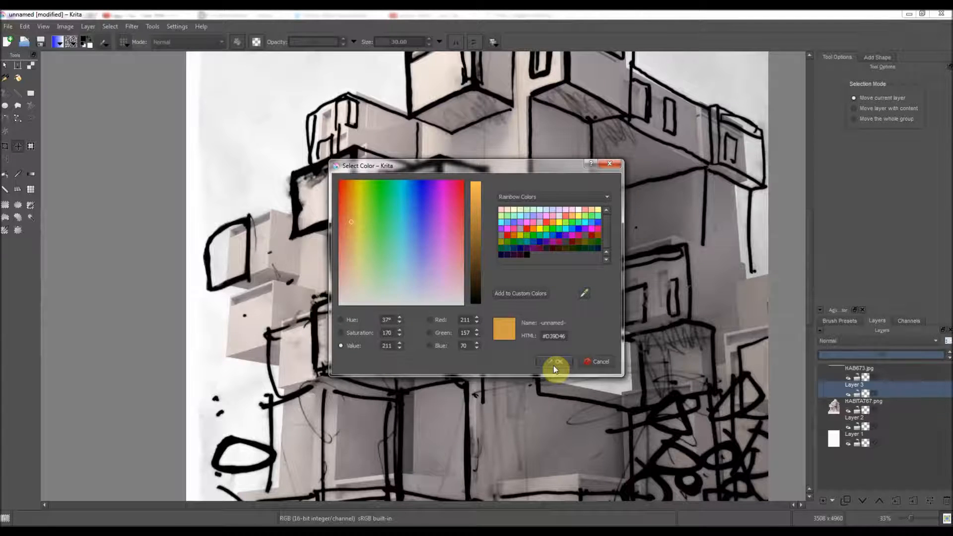
click(554, 362)
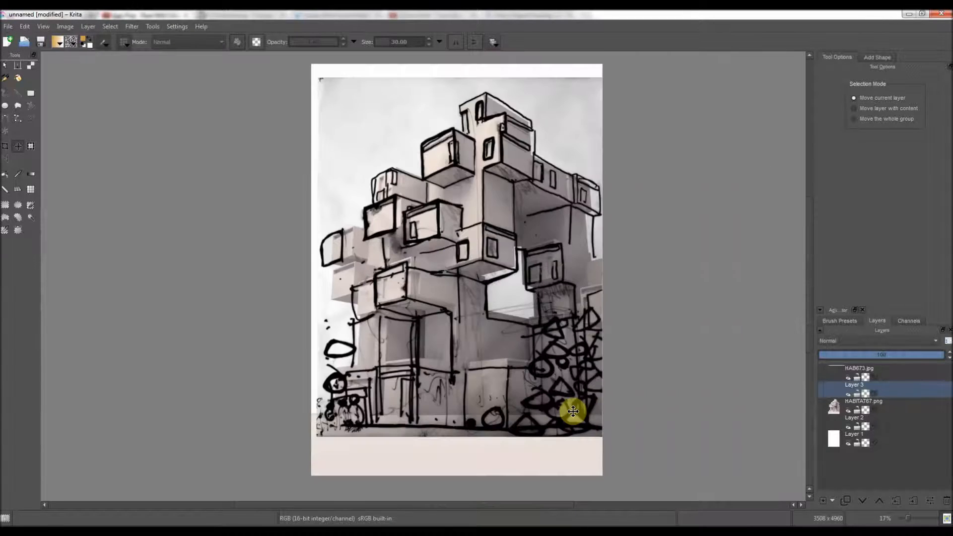
Select the Freehand Brush and load the Basic_circle preset after trying airbrush presets.
scroll(up, 3)
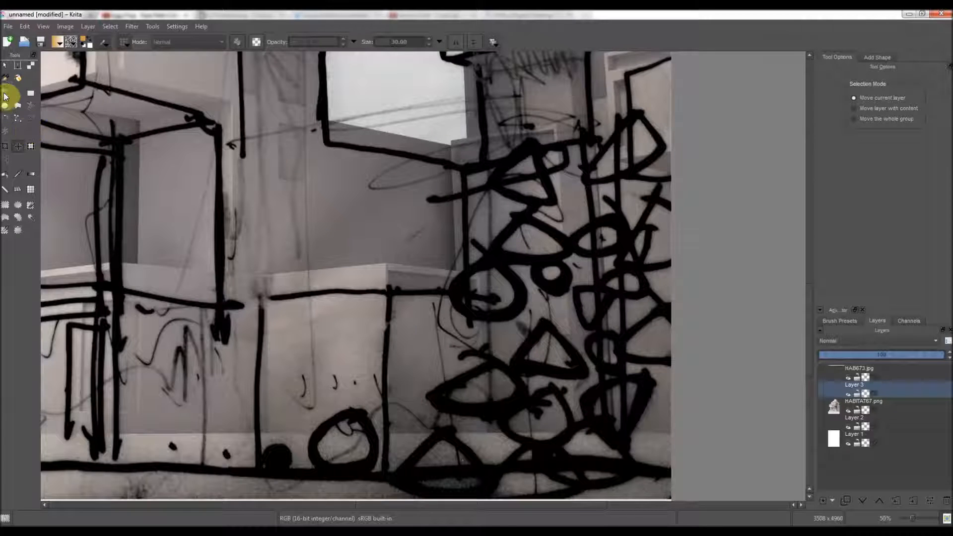
click(5, 78)
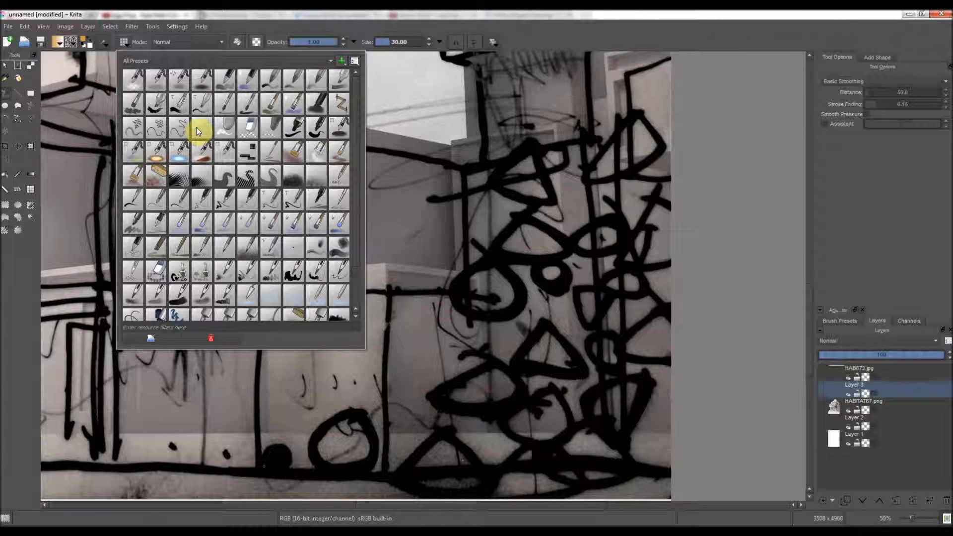
mouse_move(132, 106)
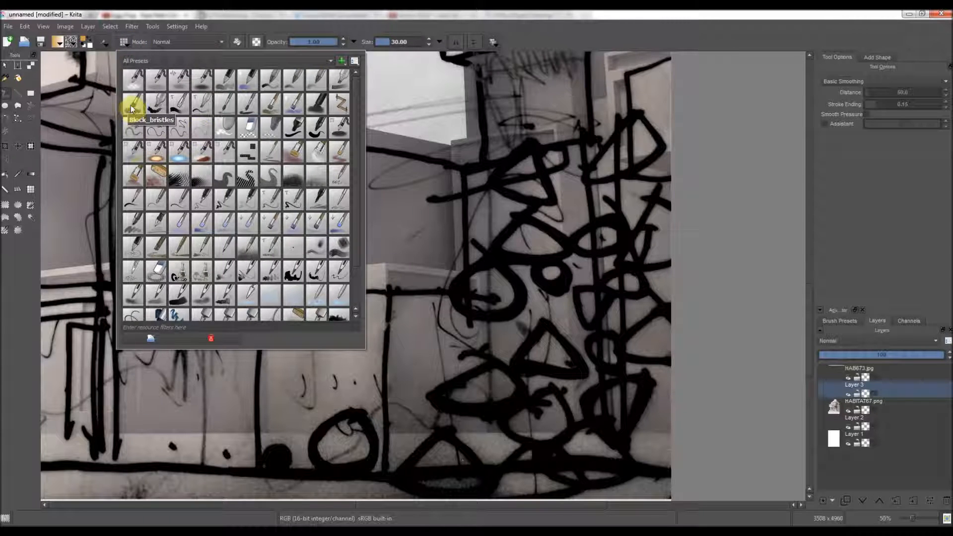
mouse_move(133, 79)
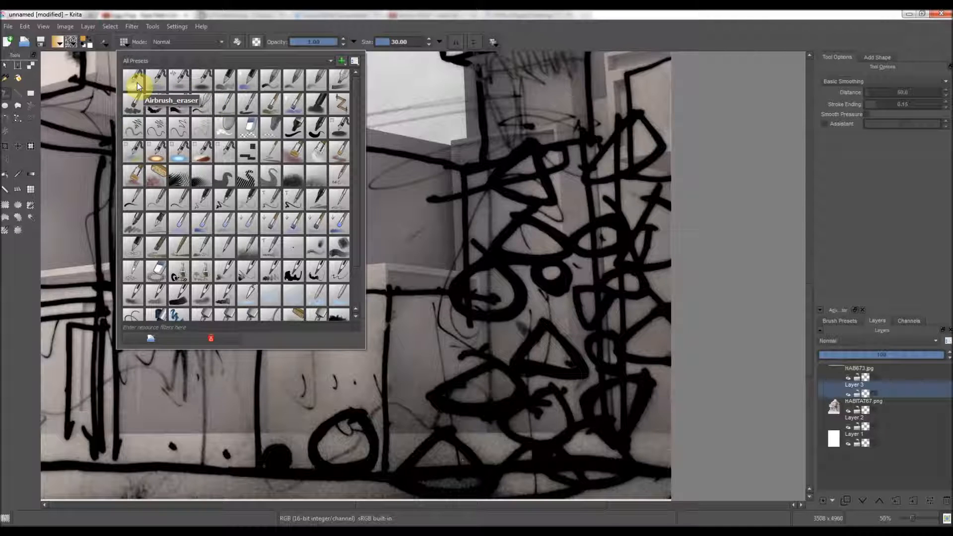
click(156, 78)
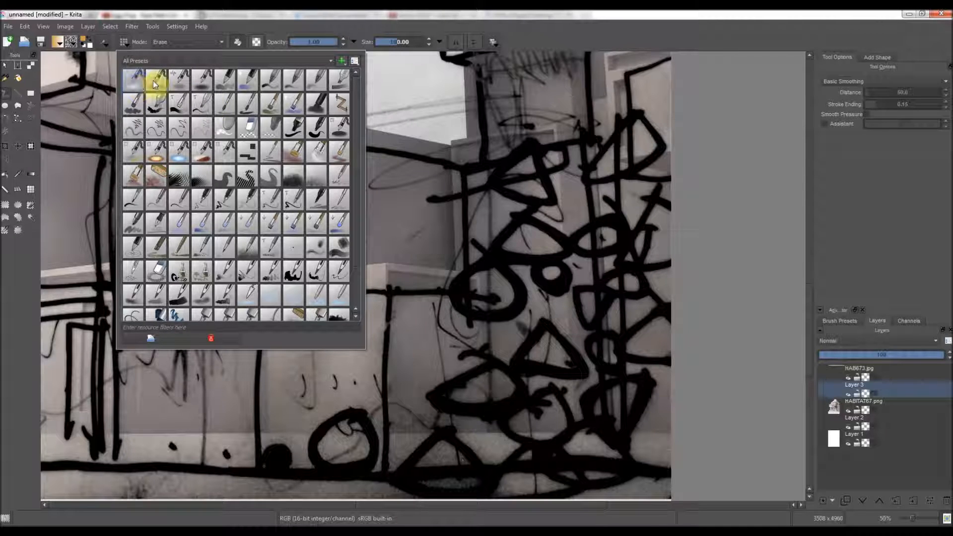
click(157, 77)
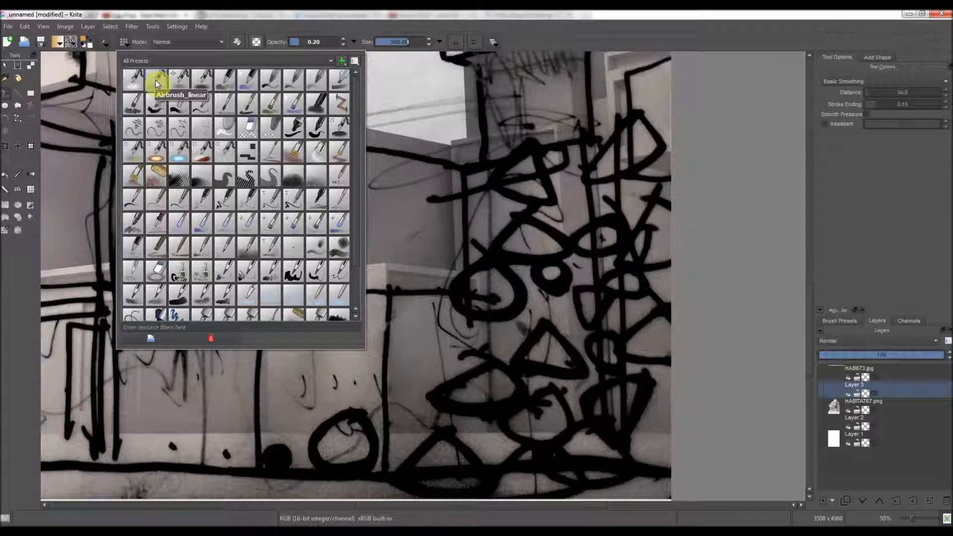
mouse_move(207, 79)
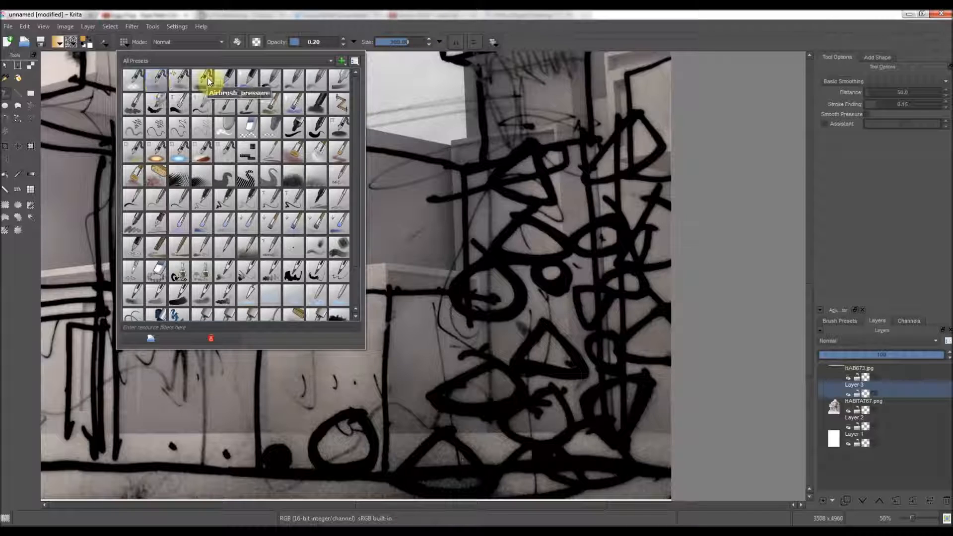
mouse_move(227, 81)
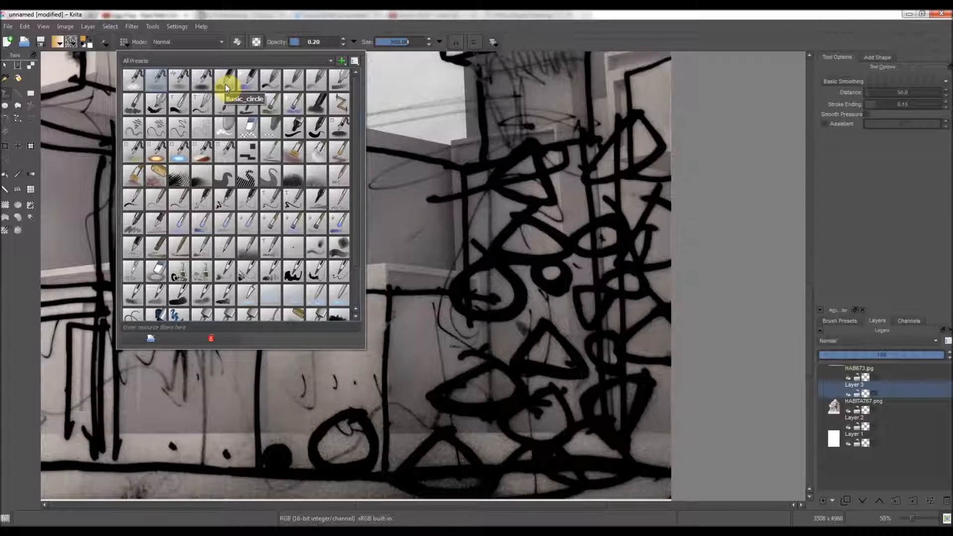
click(232, 82)
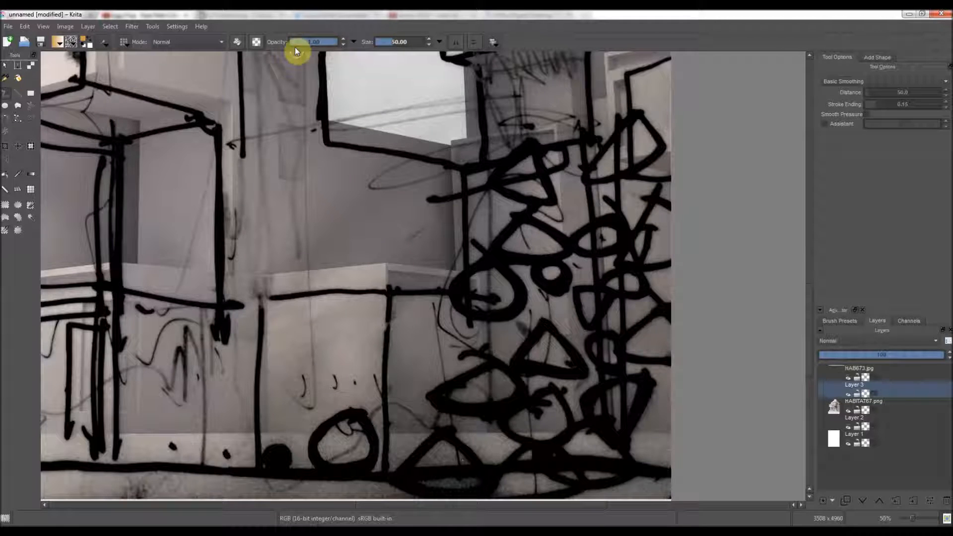
mouse_move(489, 304)
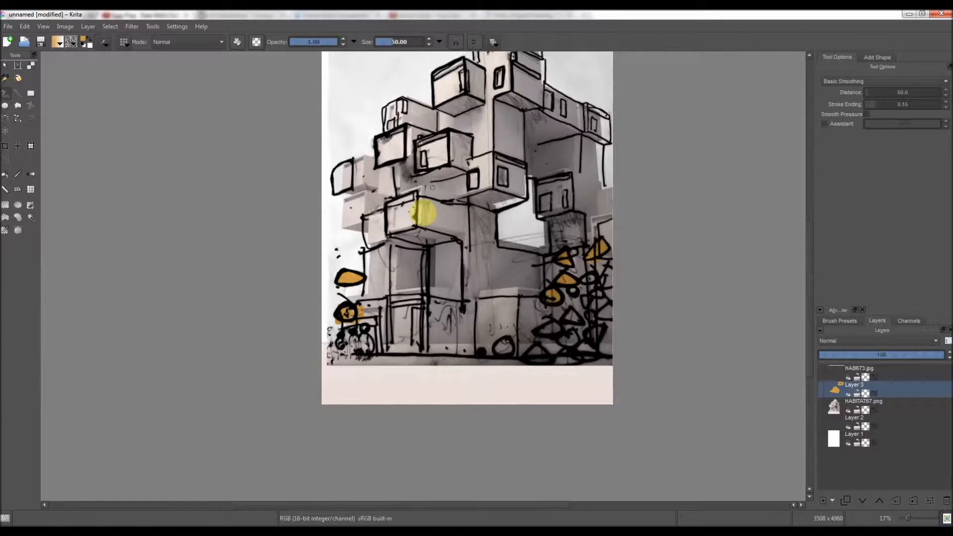
Zoom the view while filling the lower triangles and loops with ochre on Layer 3.
scroll(up, 3)
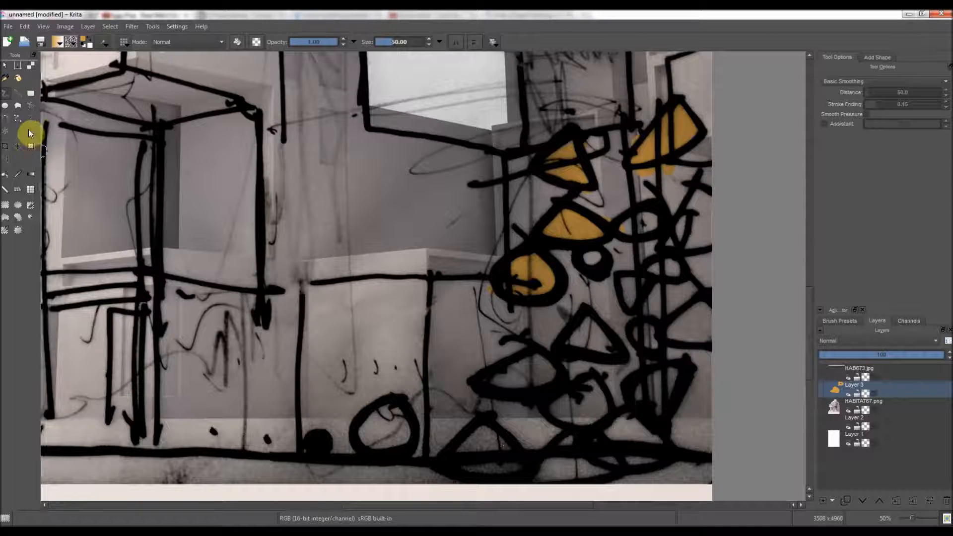
mouse_move(179, 169)
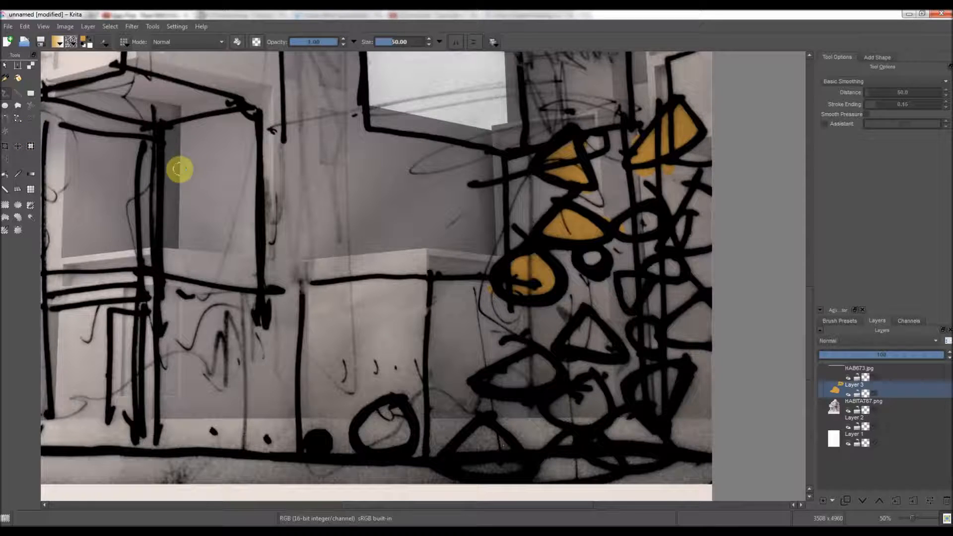
Switch to a smaller normal painting brush preset, fill a loop orange, and zoom out.
click(130, 41)
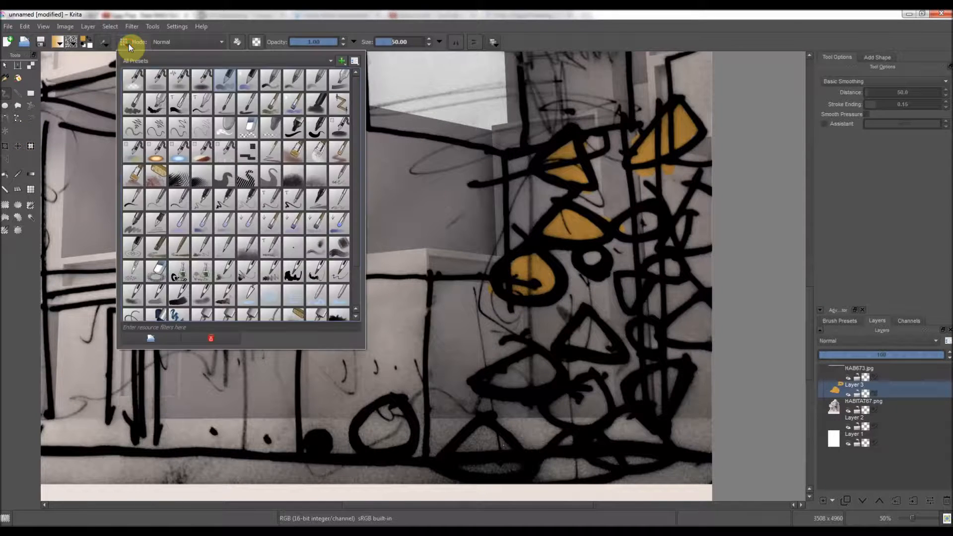
mouse_move(230, 128)
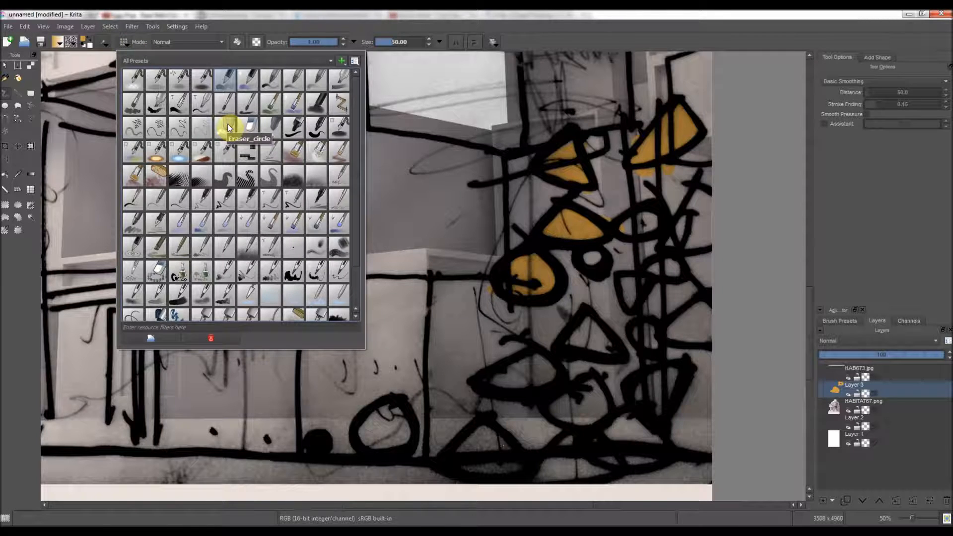
click(247, 126)
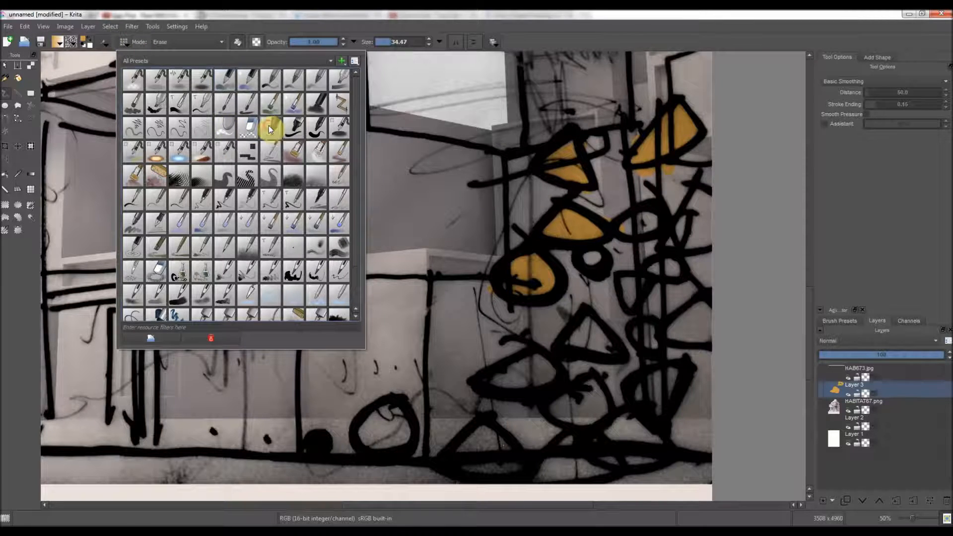
click(270, 128)
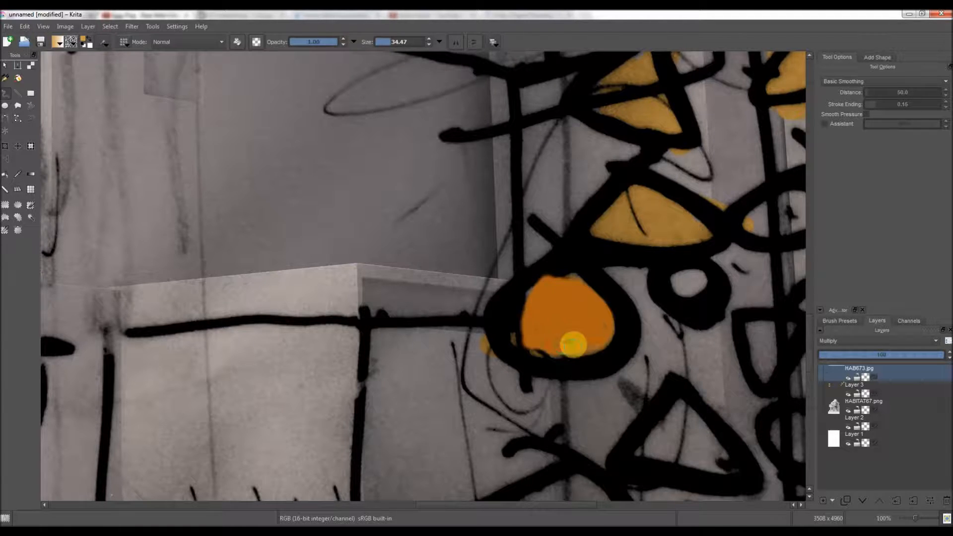
scroll(down, 3)
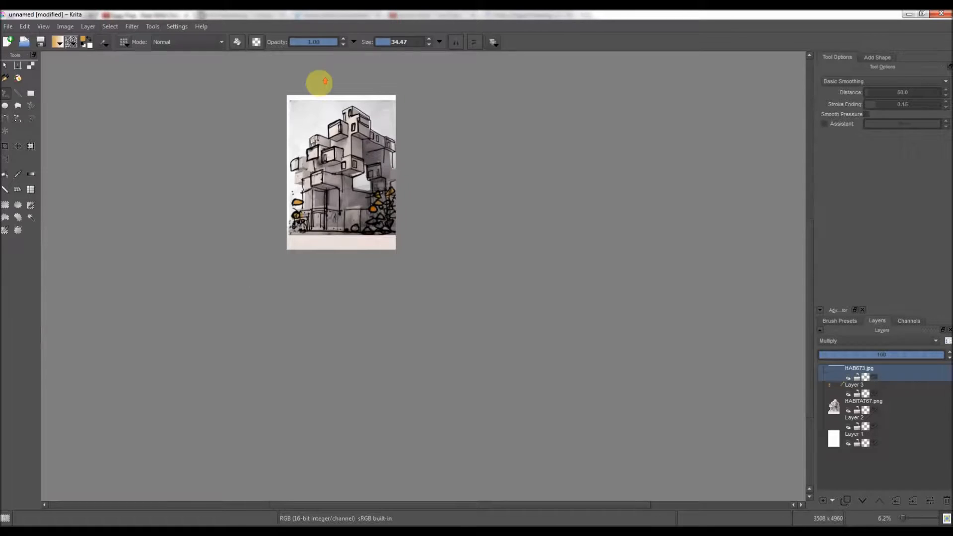
Create a new 3508 × 4960 px custom document from File > New.
click(8, 26)
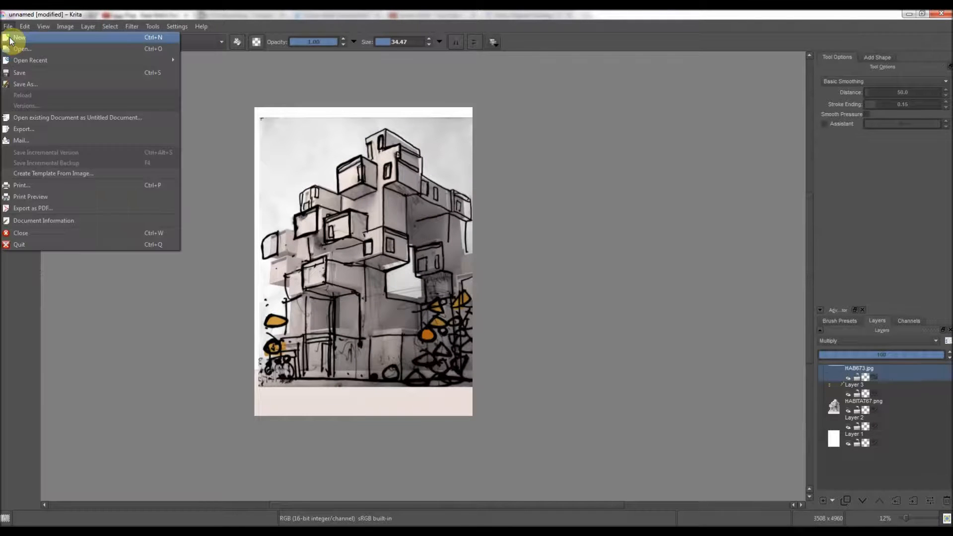
click(18, 37)
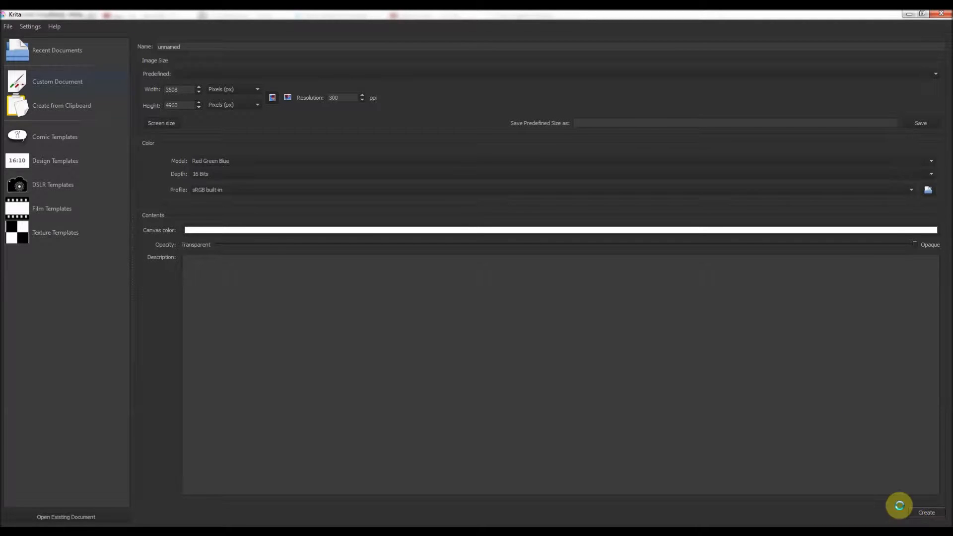
mouse_move(406, 322)
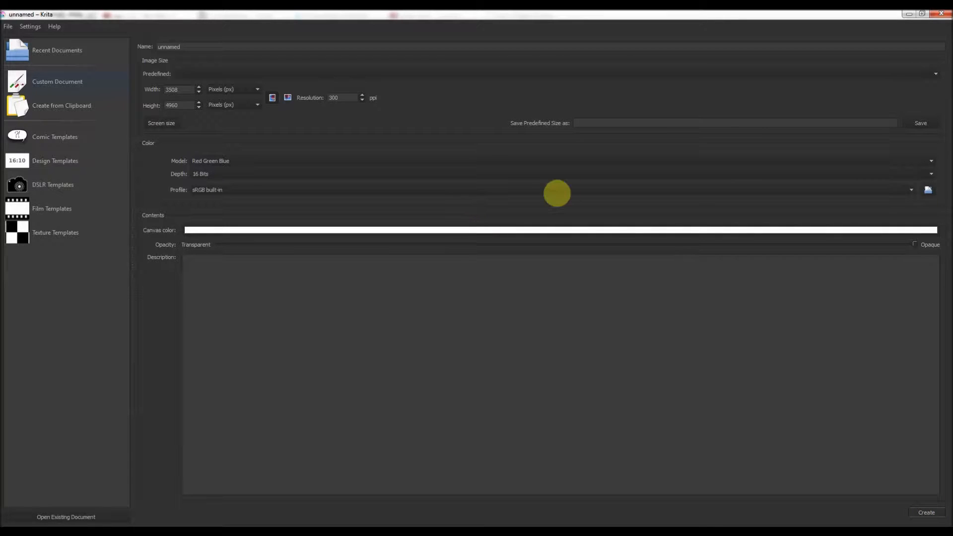
click(925, 512)
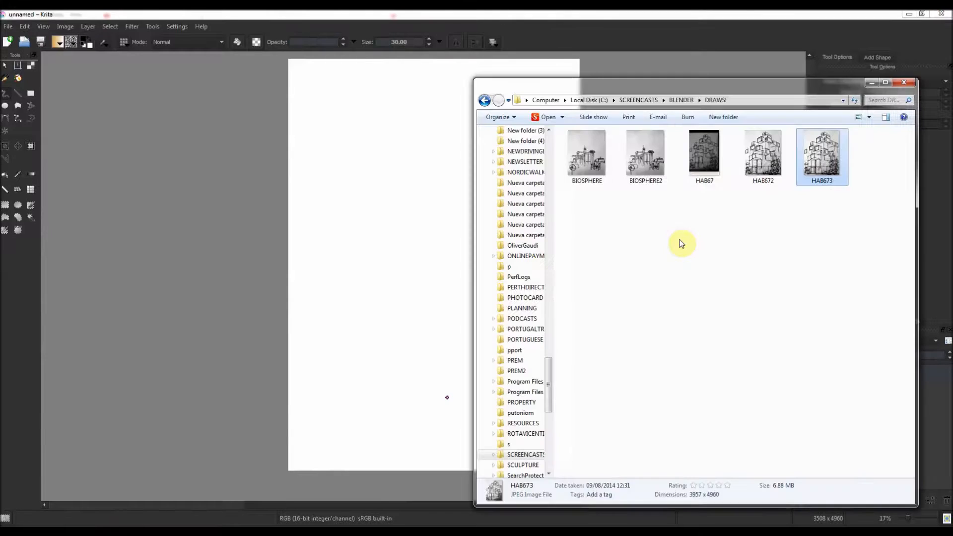
Insert the BIO1png render from BLENDER > FINAL into the Krita document as a new layer.
click(484, 100)
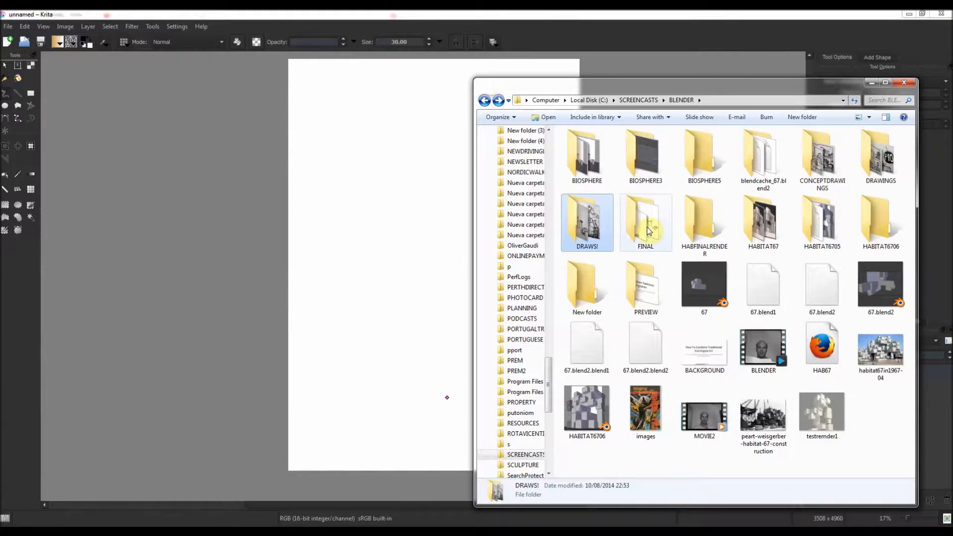
double_click(645, 222)
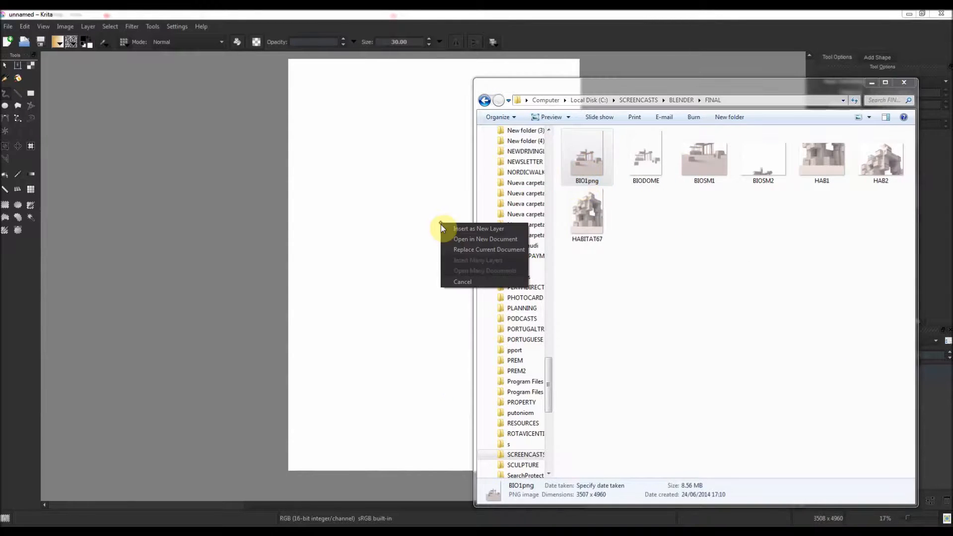
click(484, 238)
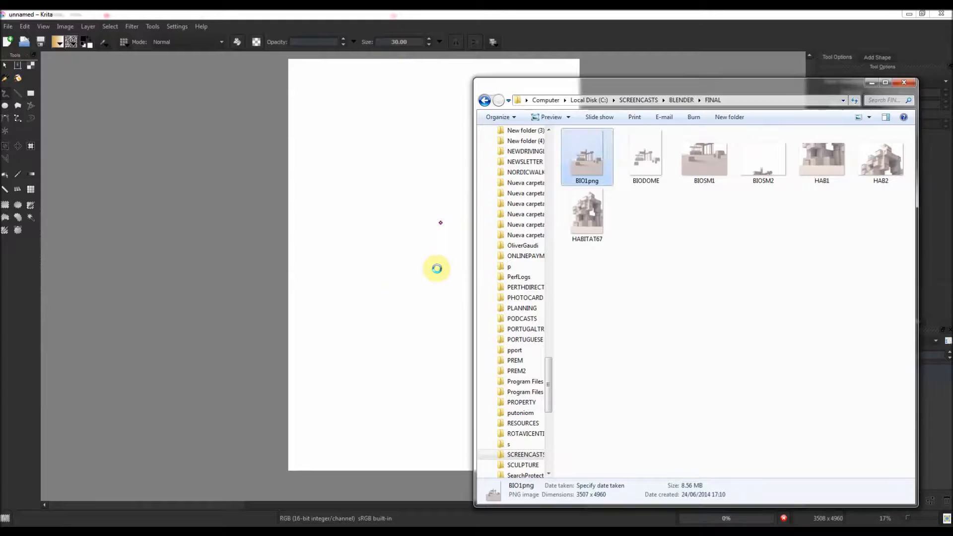
double_click(586, 155)
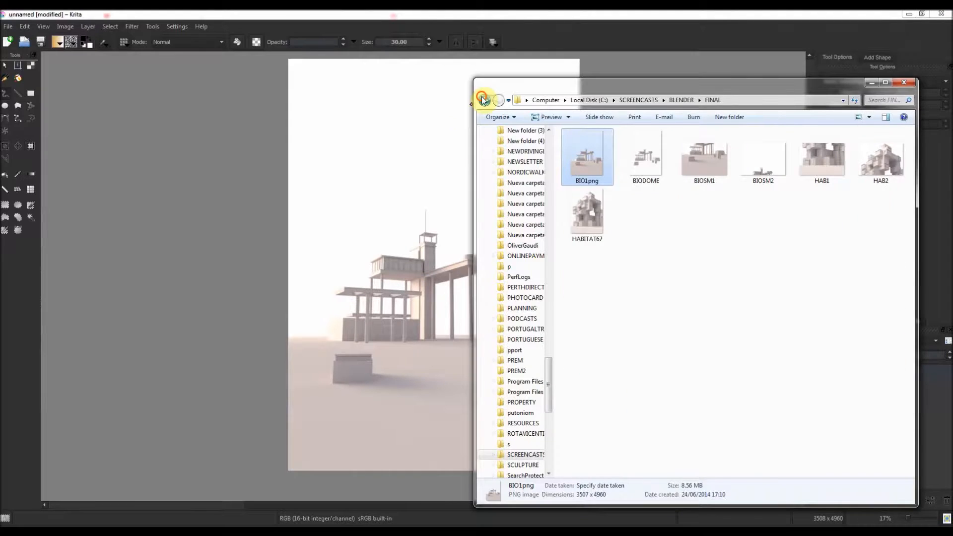
Browse back to the DRAWS! sketches folder with the Krita document in front.
click(484, 100)
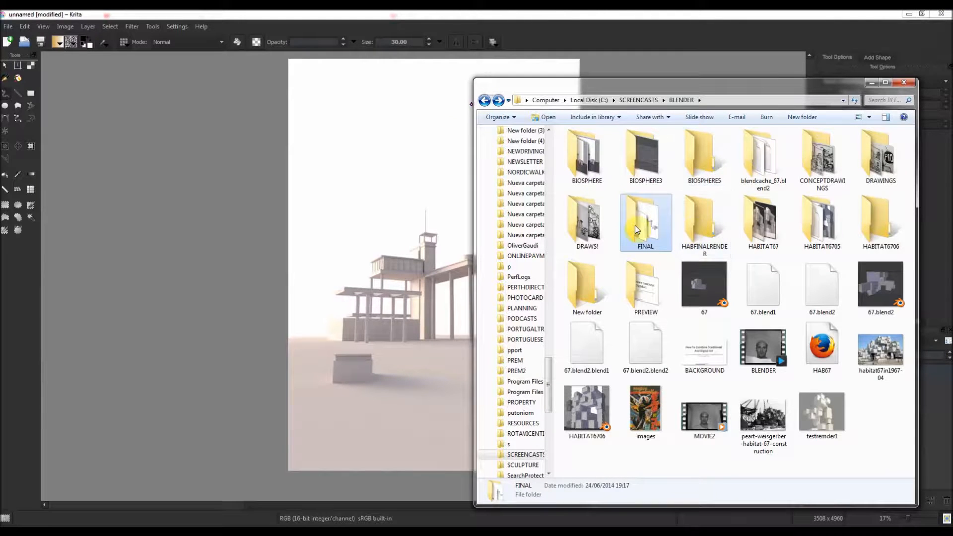
double_click(586, 218)
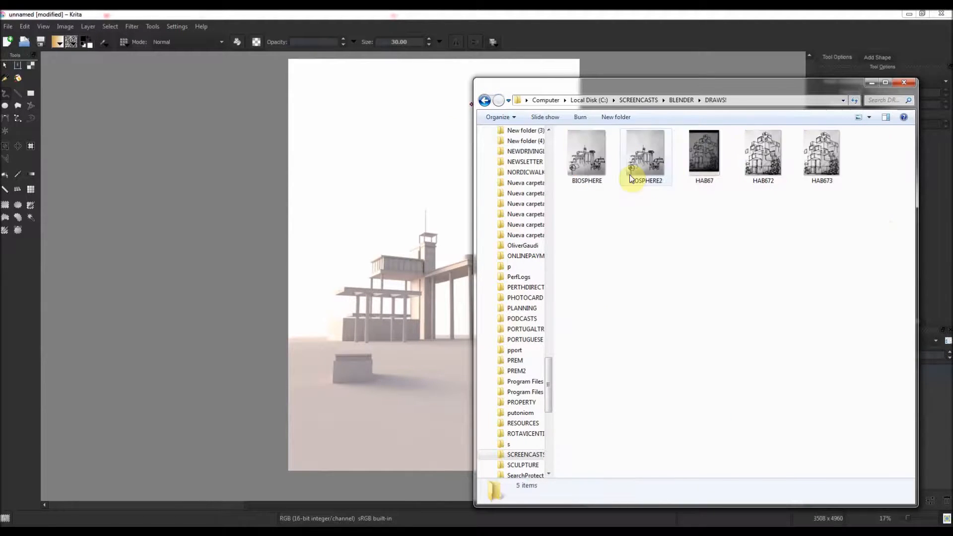
click(644, 155)
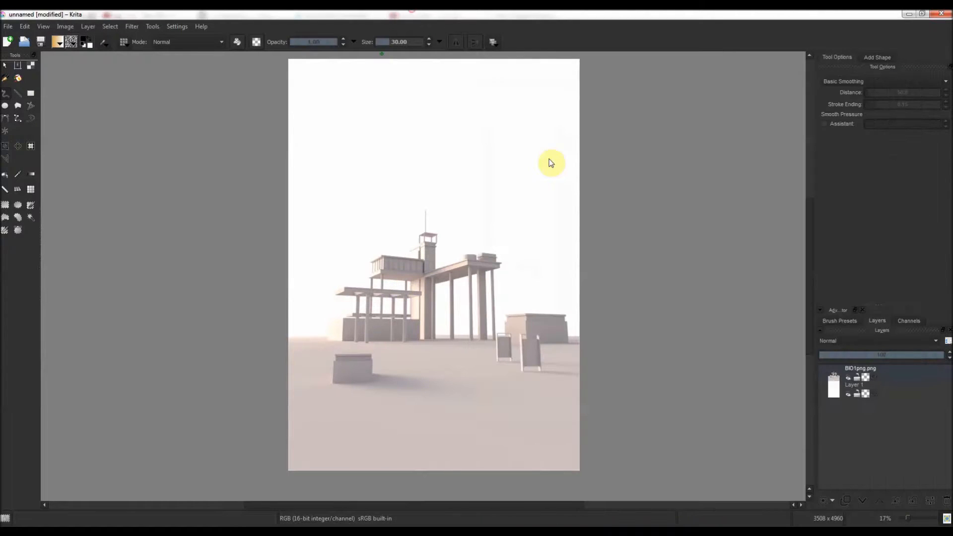
Insert the BIOSPHERE2 sketch from DRAWS! as a layer over the BIO1png render.
click(828, 500)
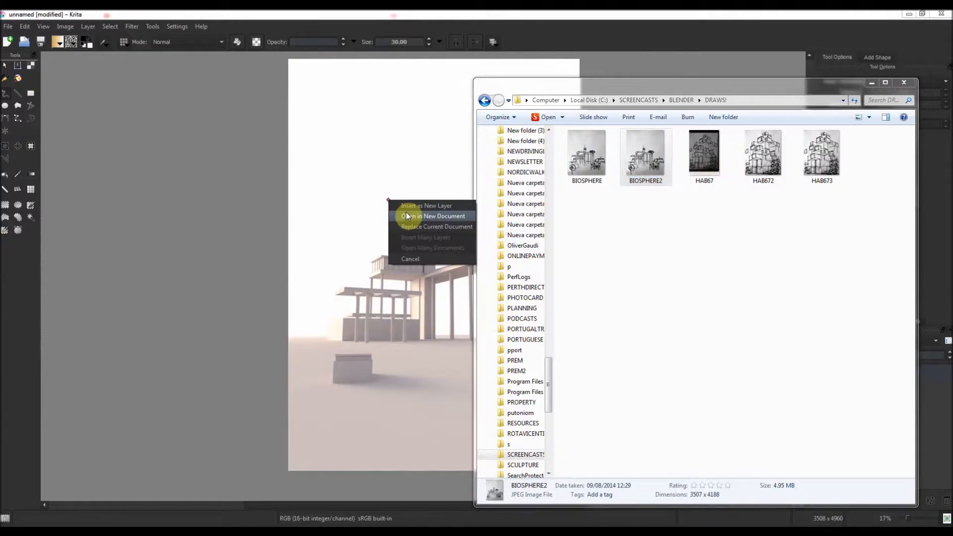
click(433, 215)
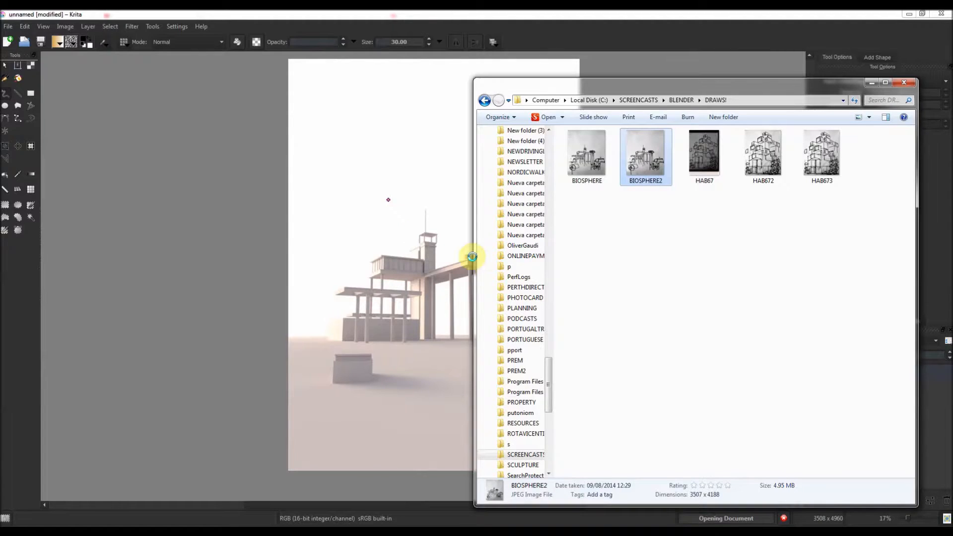
click(547, 116)
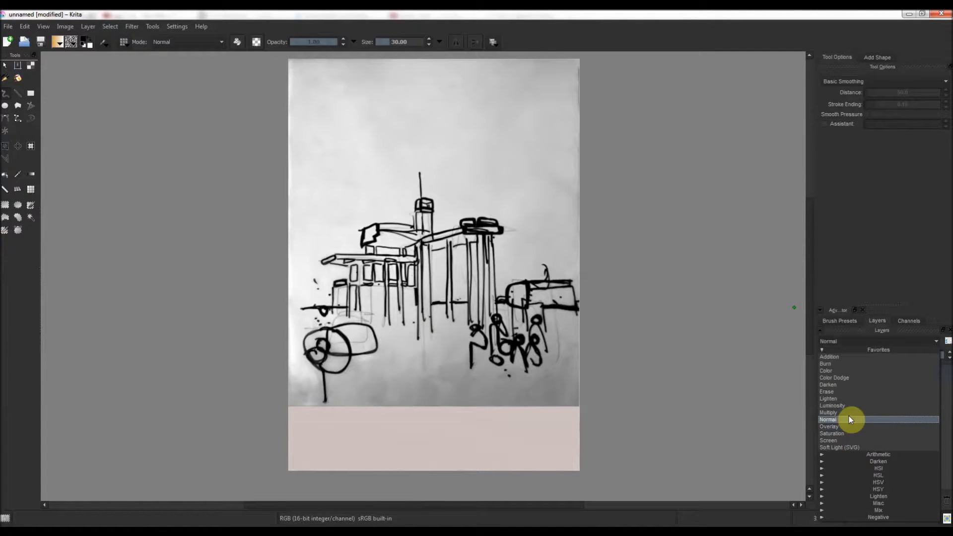
Select the Move tool to shift the Multiply-blended BIOSPHERE2 sketch onto the building.
click(831, 412)
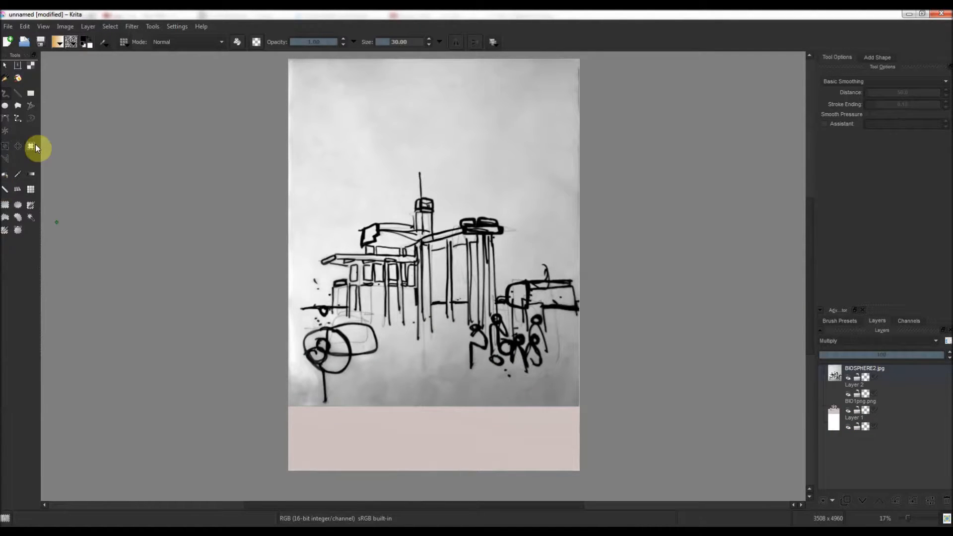
mouse_move(31, 146)
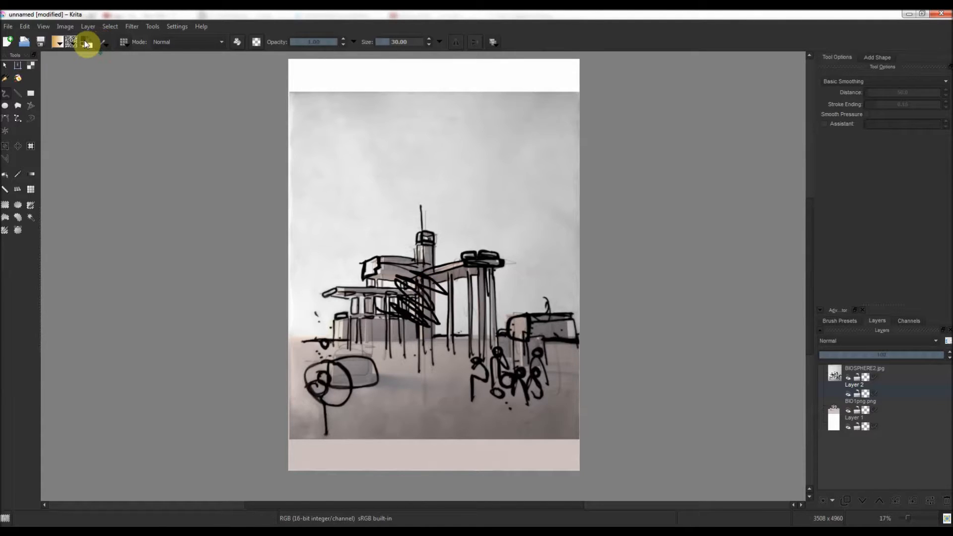
Pick blue as the foreground colour and hatch diagonal strokes over the central towers.
click(57, 41)
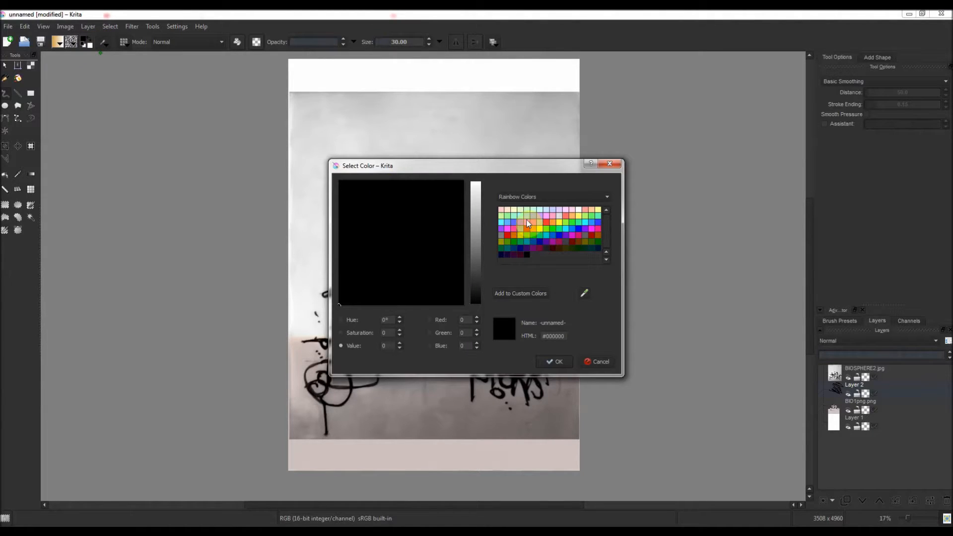
click(552, 361)
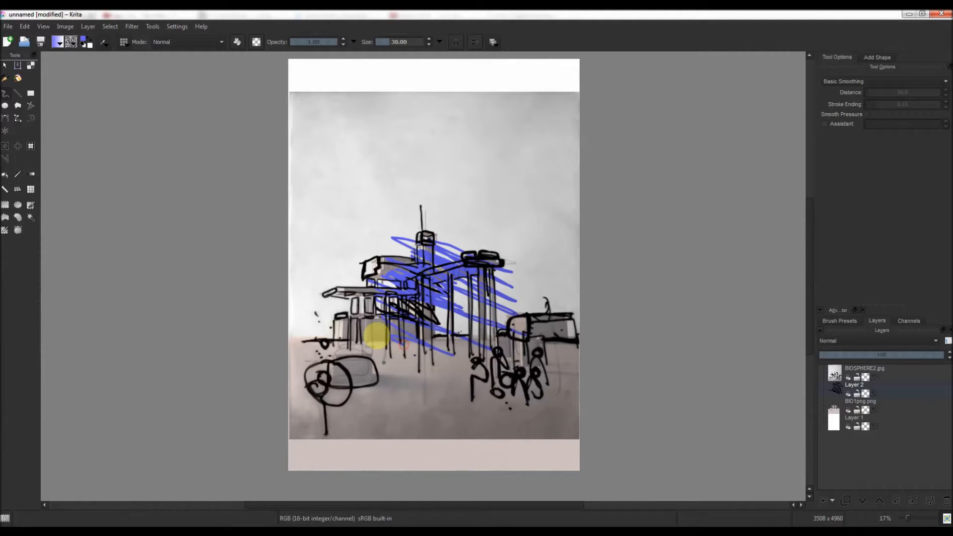
scroll(down, 3)
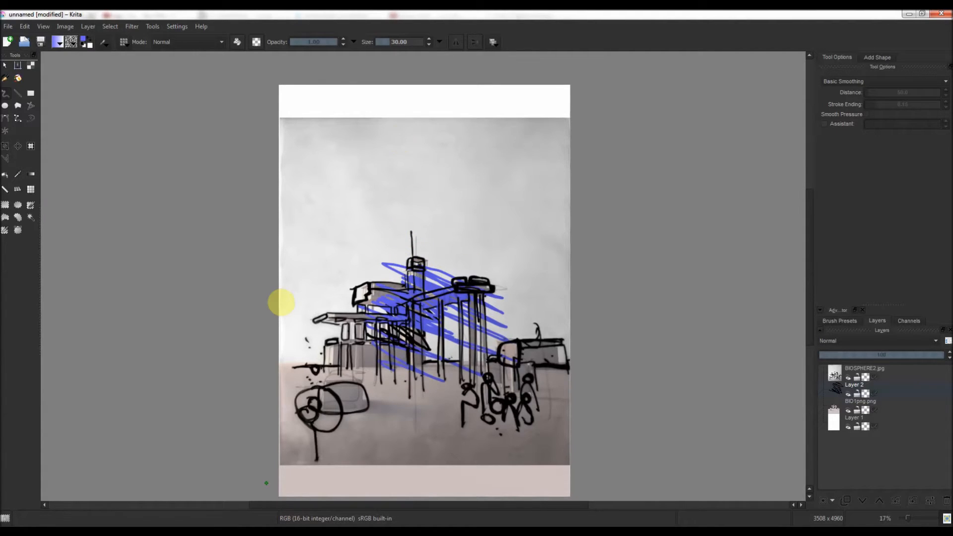
scroll(up, 3)
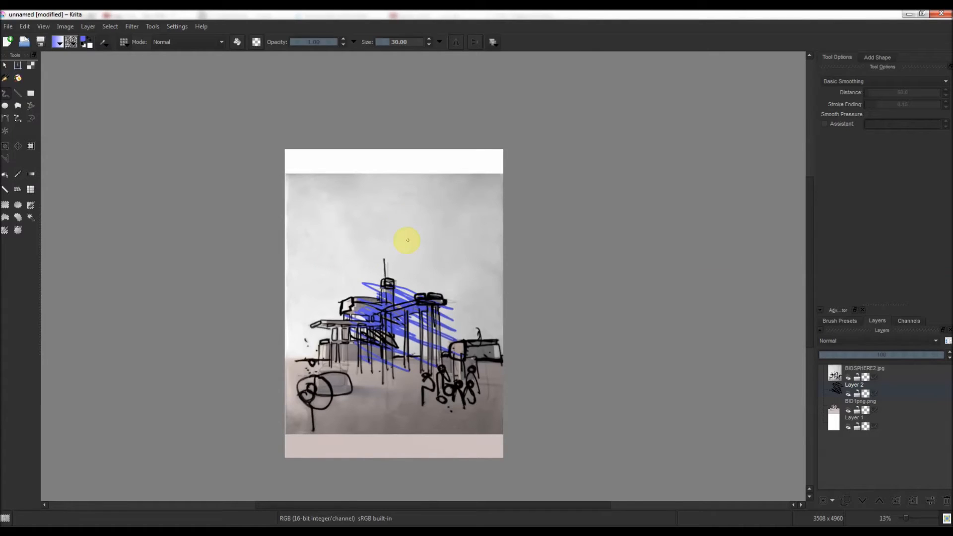
mouse_move(389, 259)
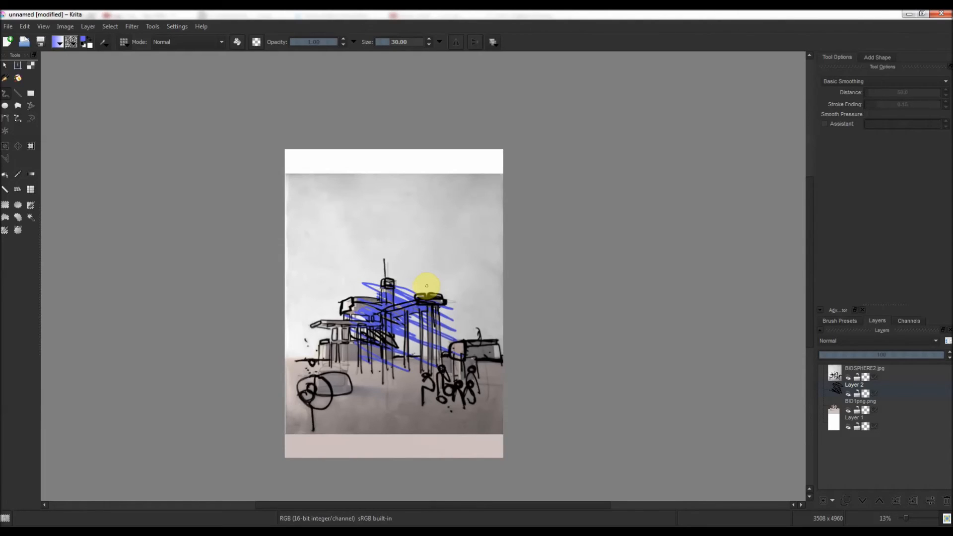
mouse_move(495, 363)
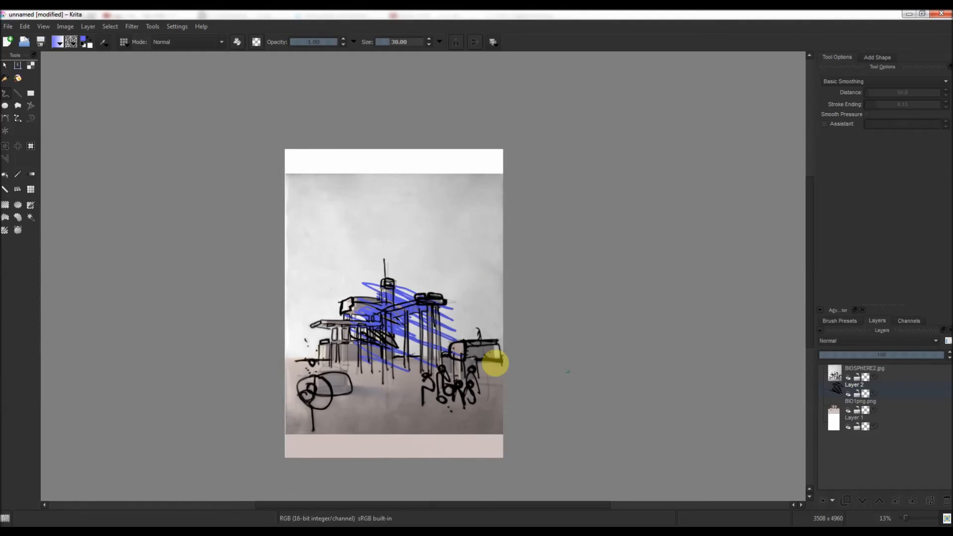